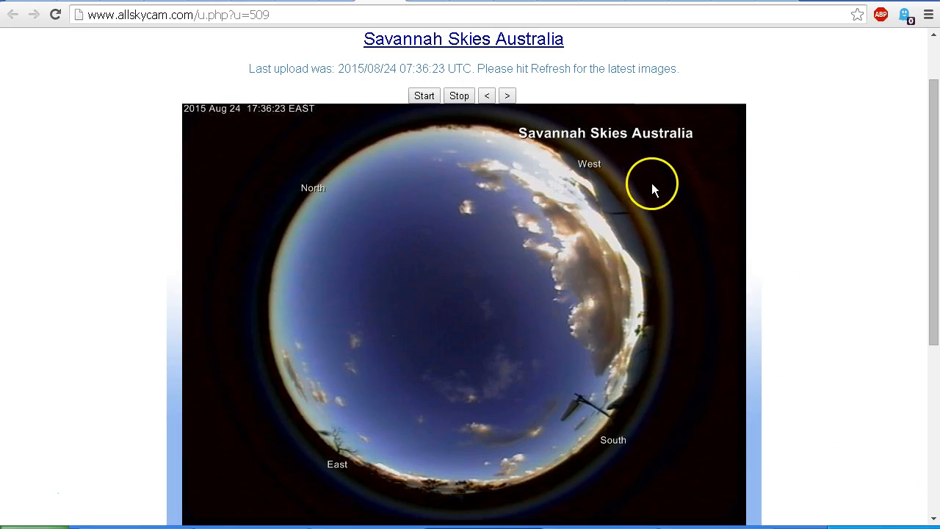
mouse_move(687, 244)
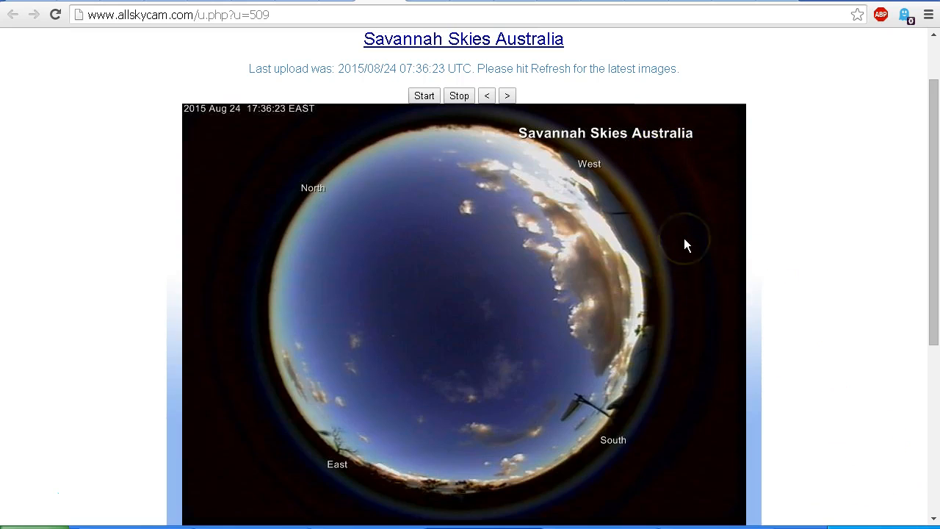
mouse_move(570, 193)
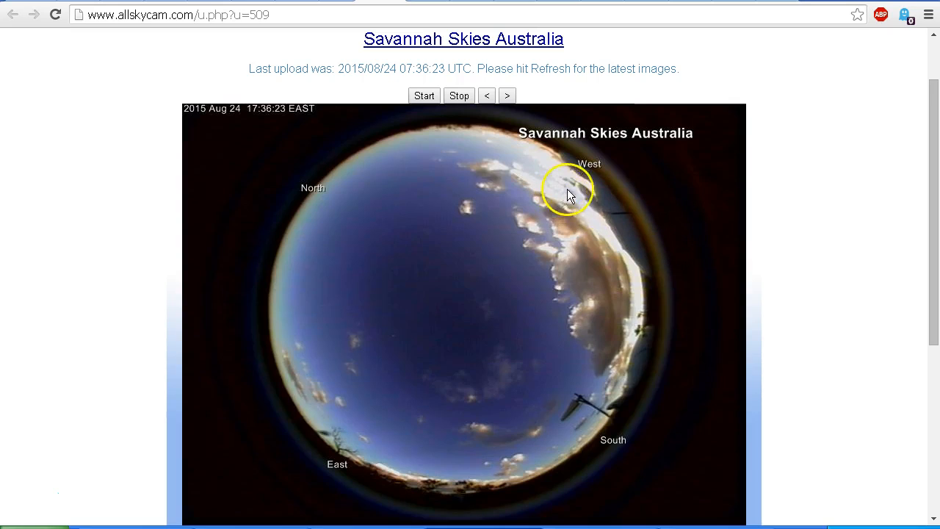
mouse_move(500, 294)
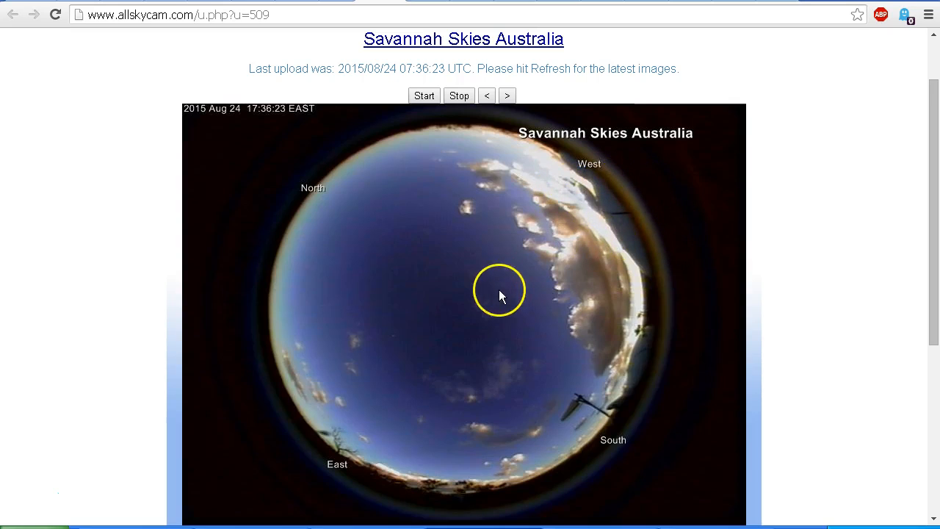
mouse_move(481, 357)
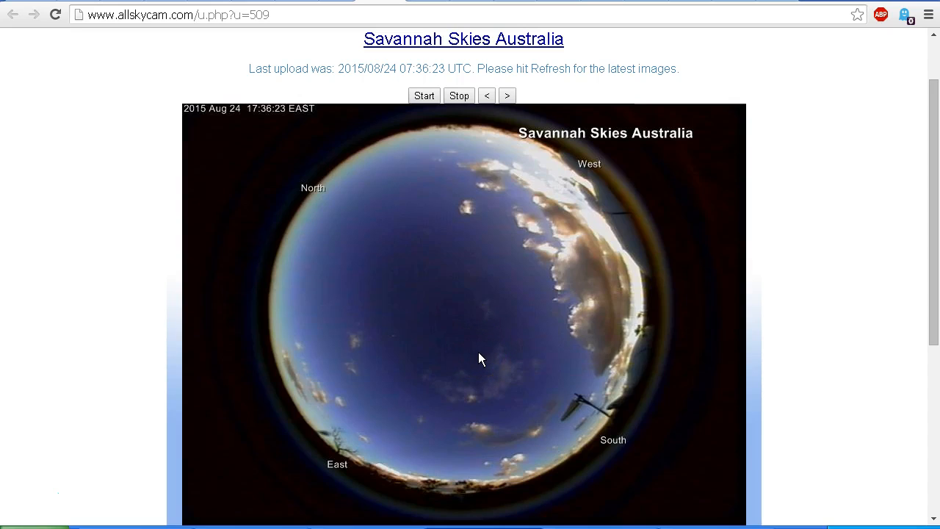
Switch the time flow rate to discrete 5-minute steps.
click(417, 311)
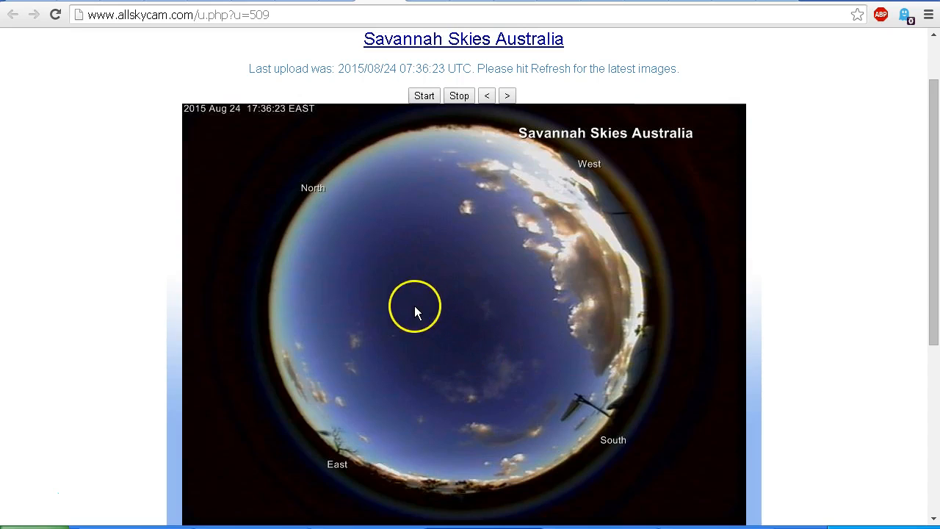
mouse_move(503, 299)
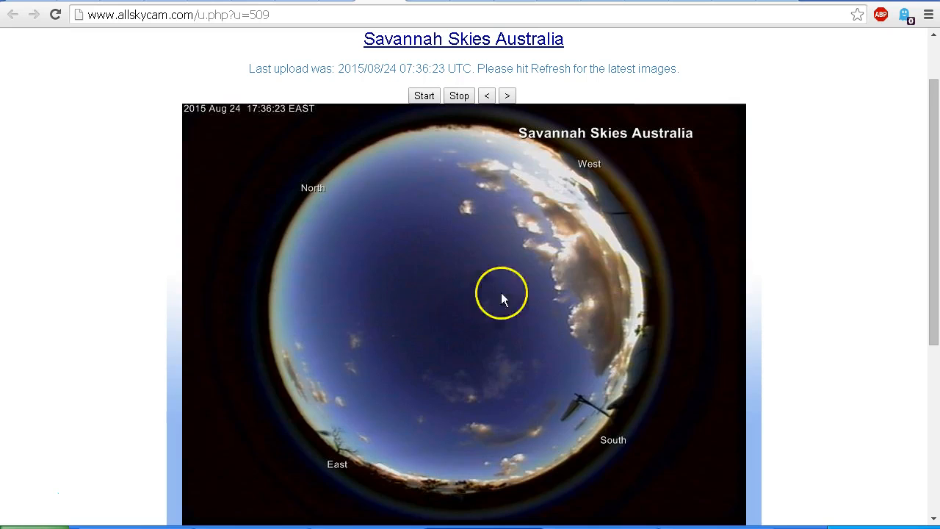
mouse_move(406, 416)
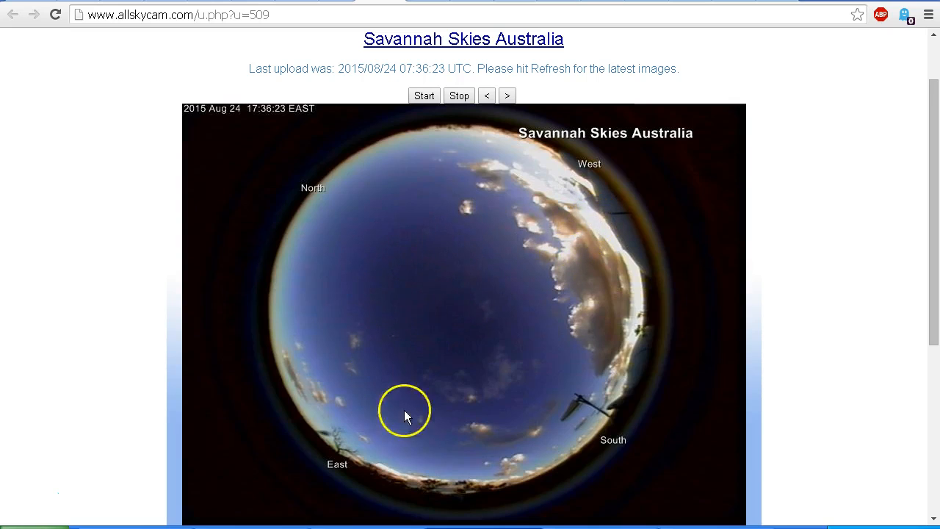
mouse_move(499, 416)
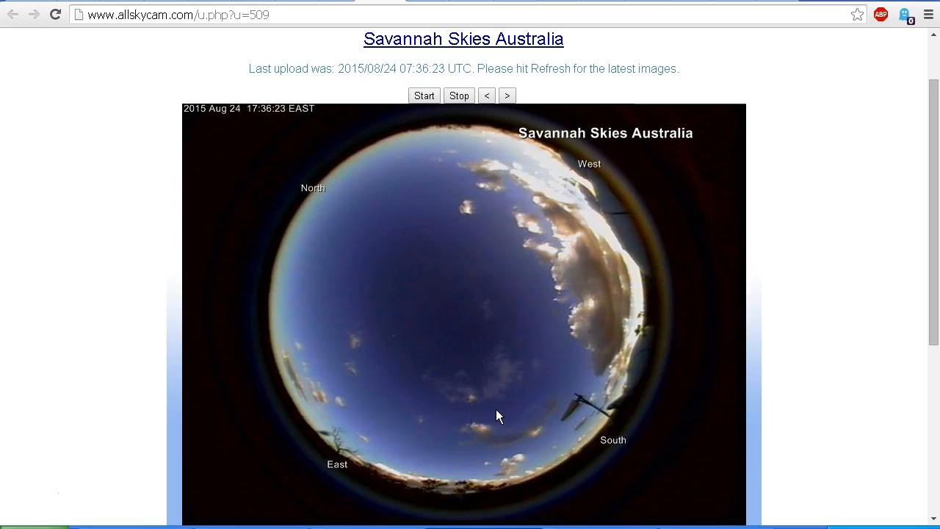
mouse_move(277, 336)
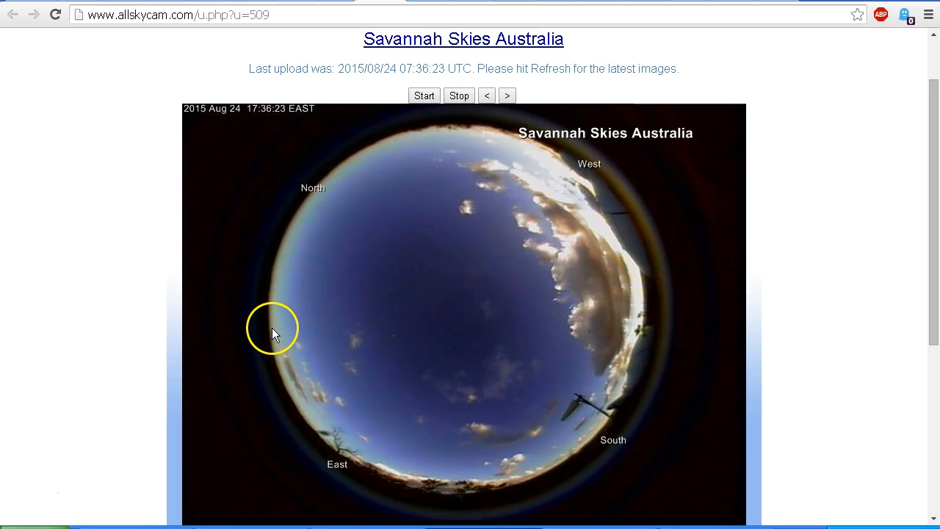
mouse_move(340, 310)
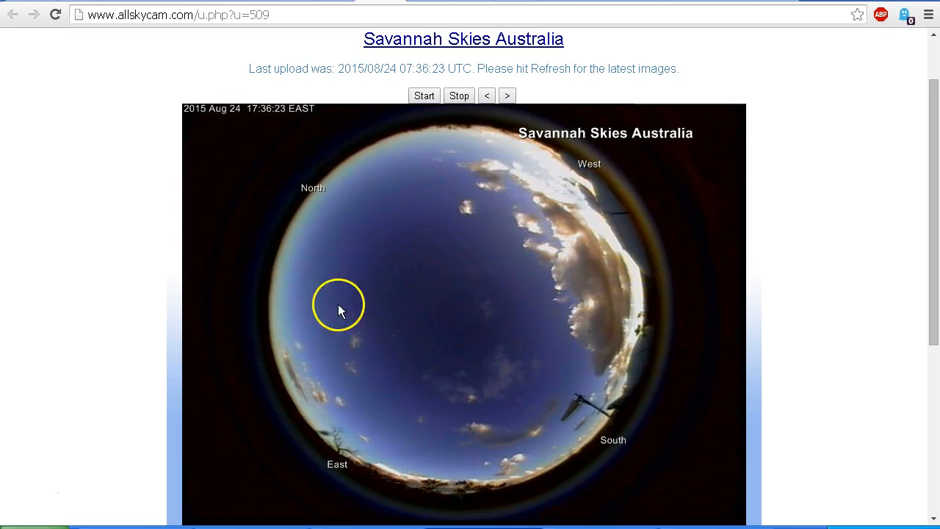
mouse_move(648, 298)
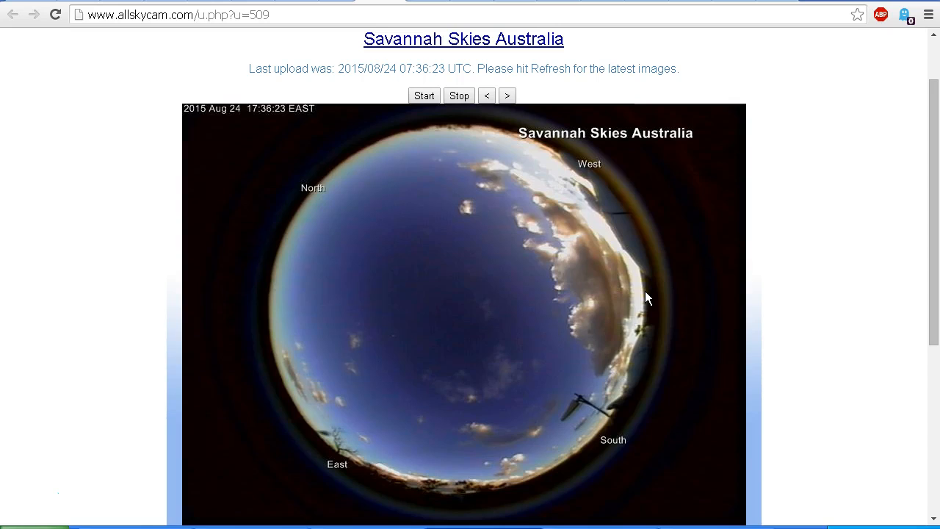
mouse_move(464, 301)
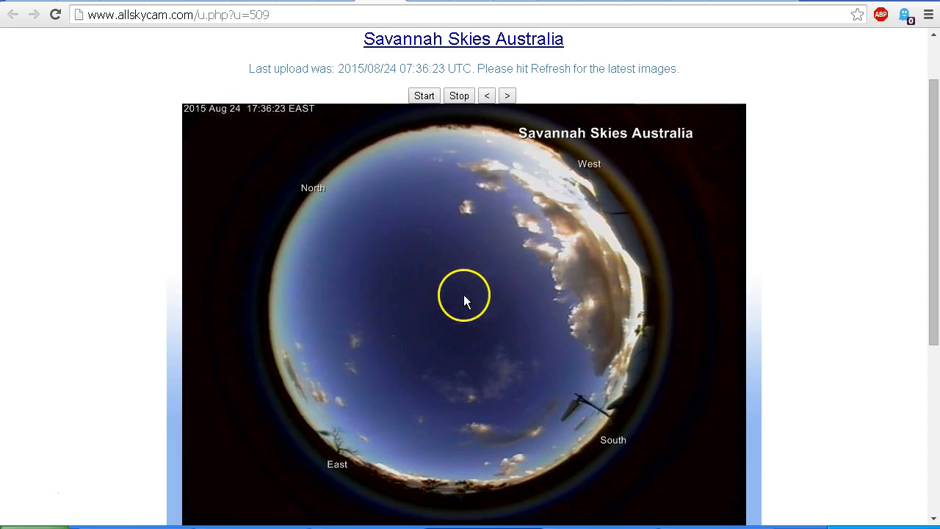
mouse_move(454, 296)
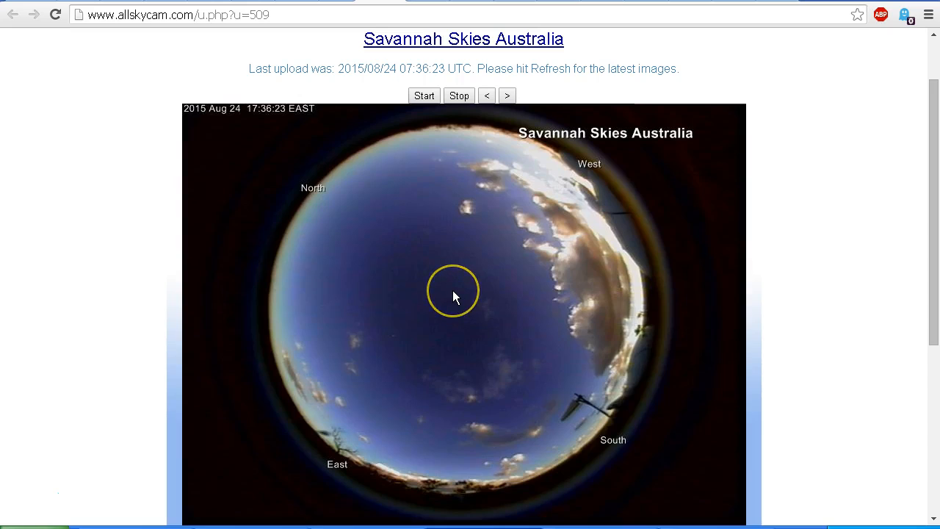
click(454, 291)
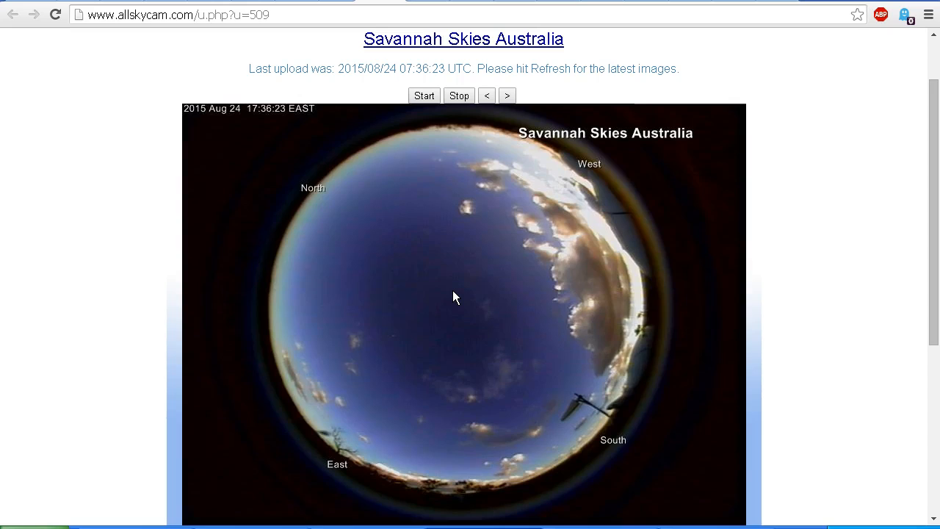
click(481, 300)
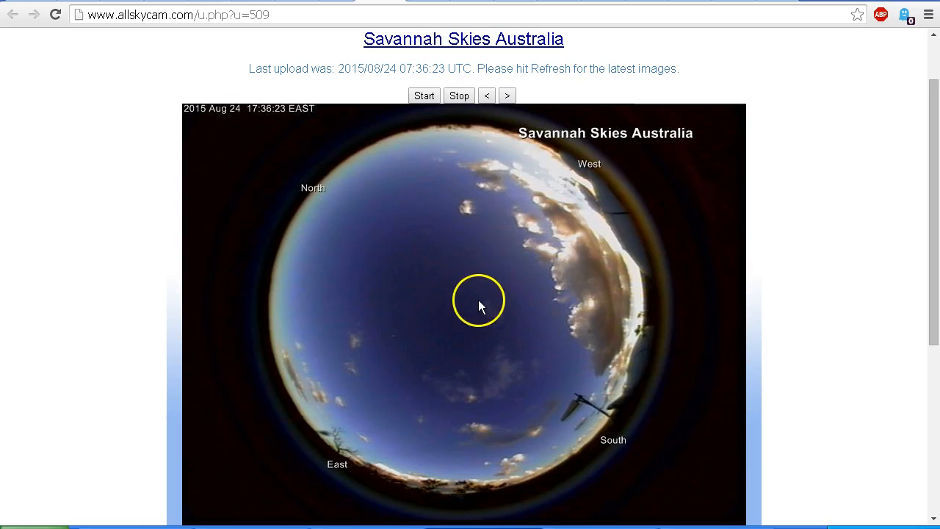
mouse_move(272, 125)
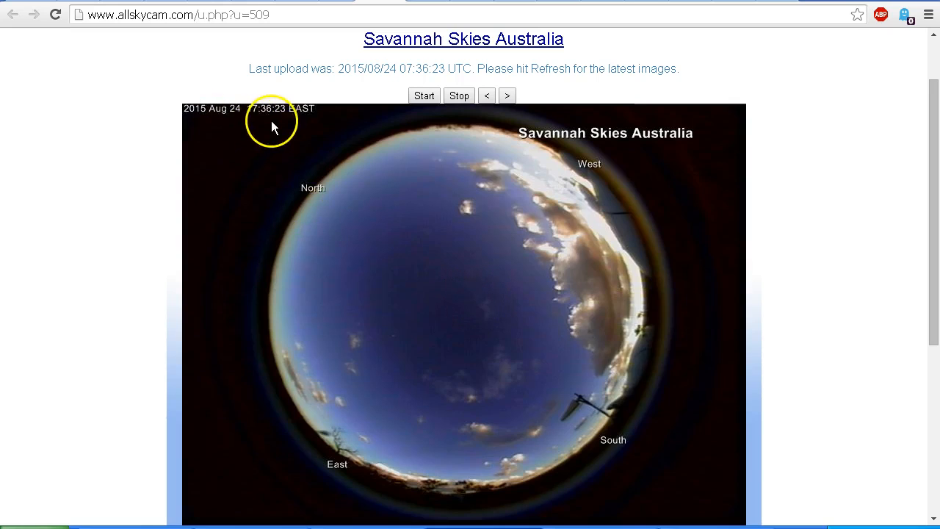
mouse_move(256, 119)
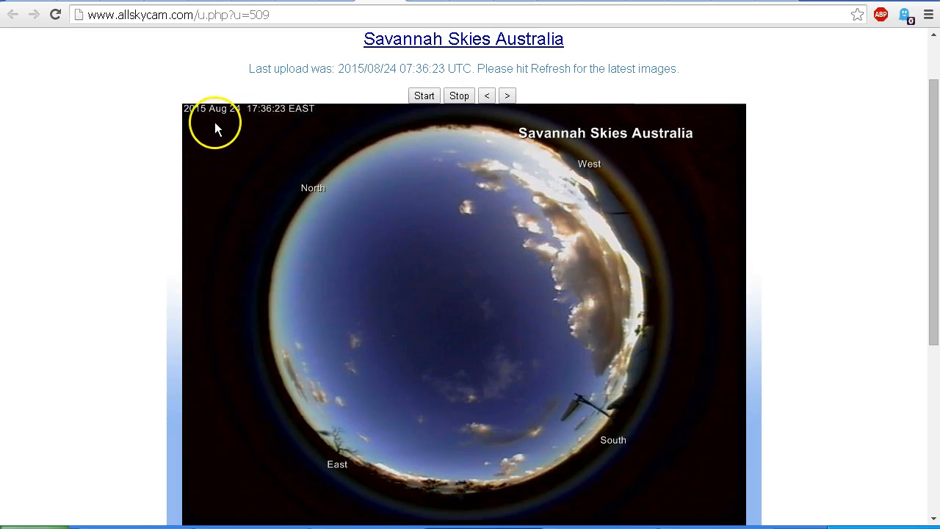
mouse_move(662, 345)
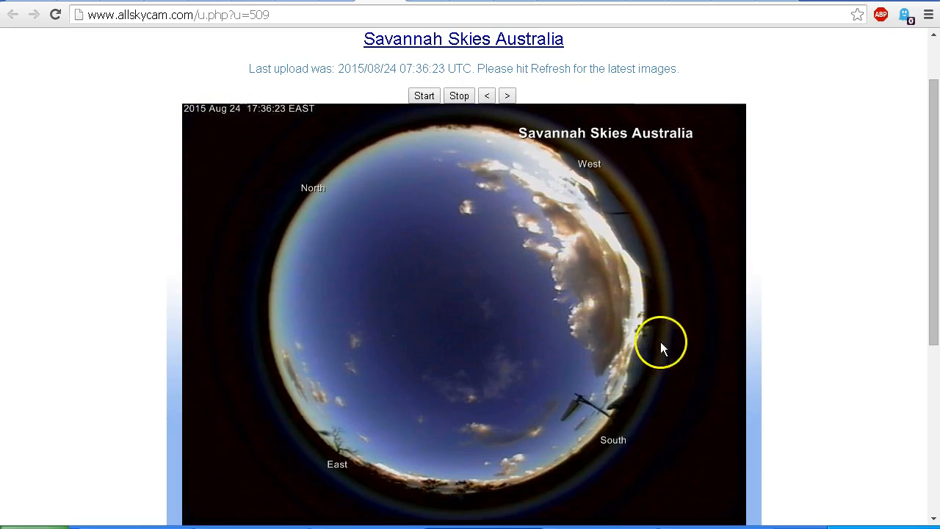
mouse_move(429, 286)
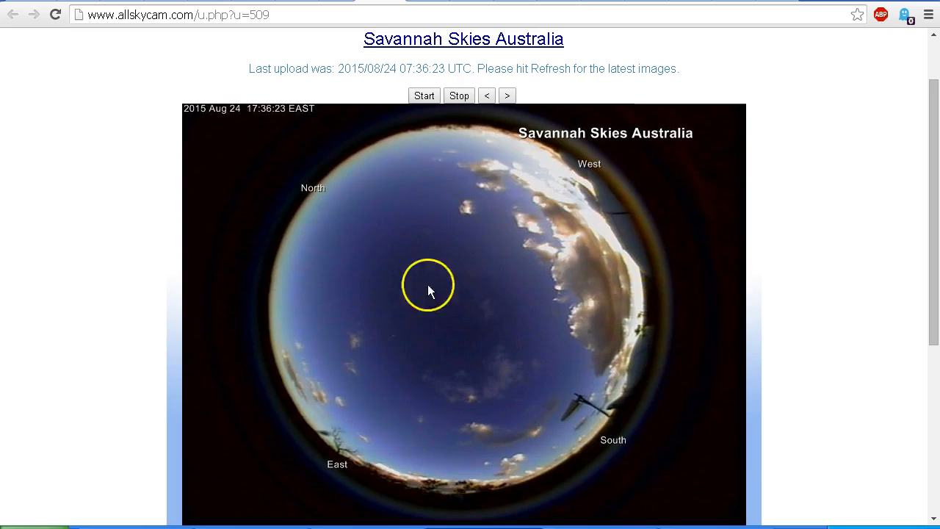
mouse_move(458, 371)
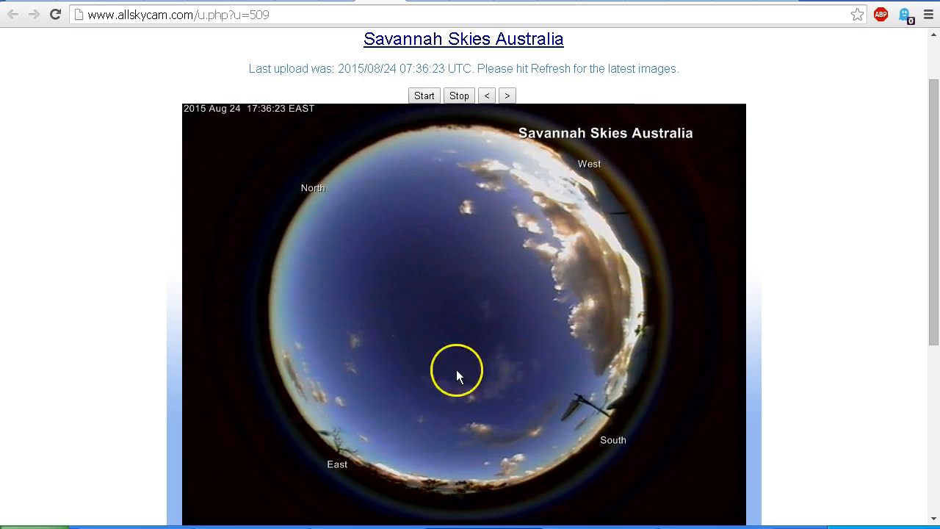
mouse_move(411, 280)
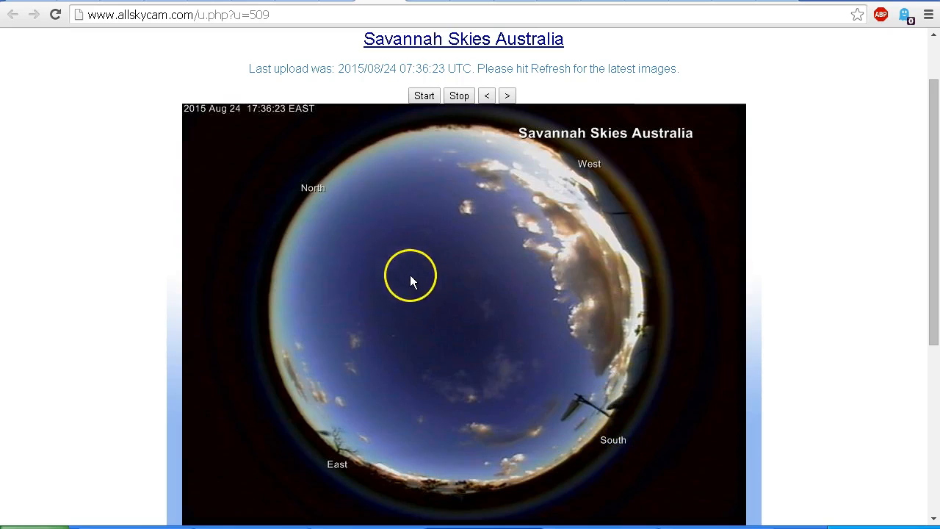
mouse_move(652, 455)
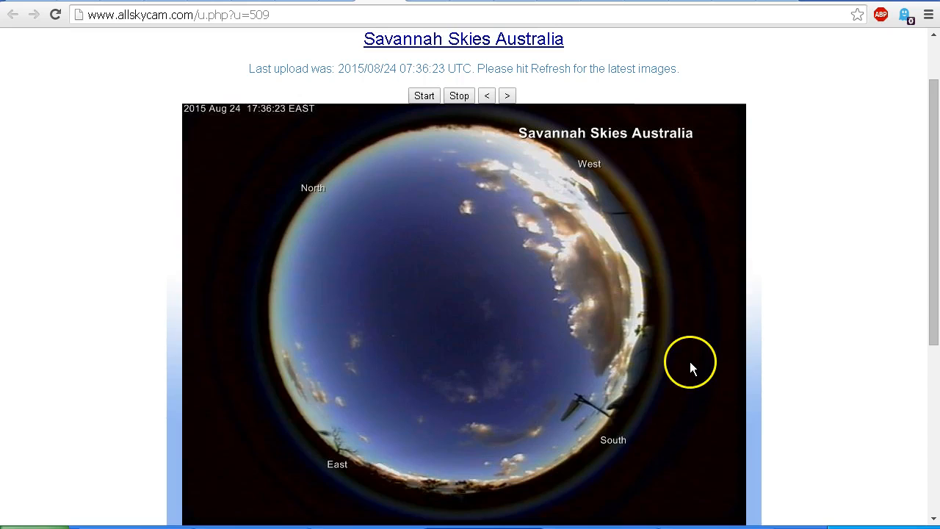
mouse_move(697, 338)
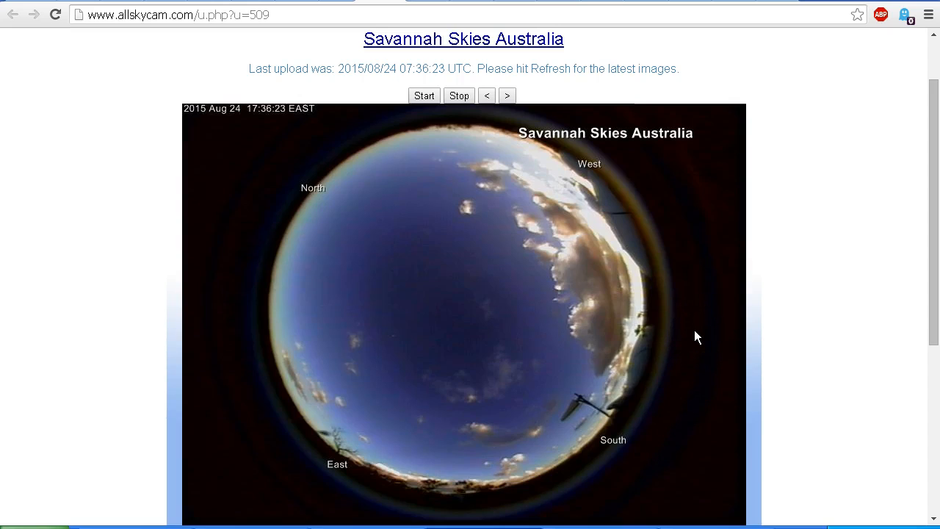
click(696, 335)
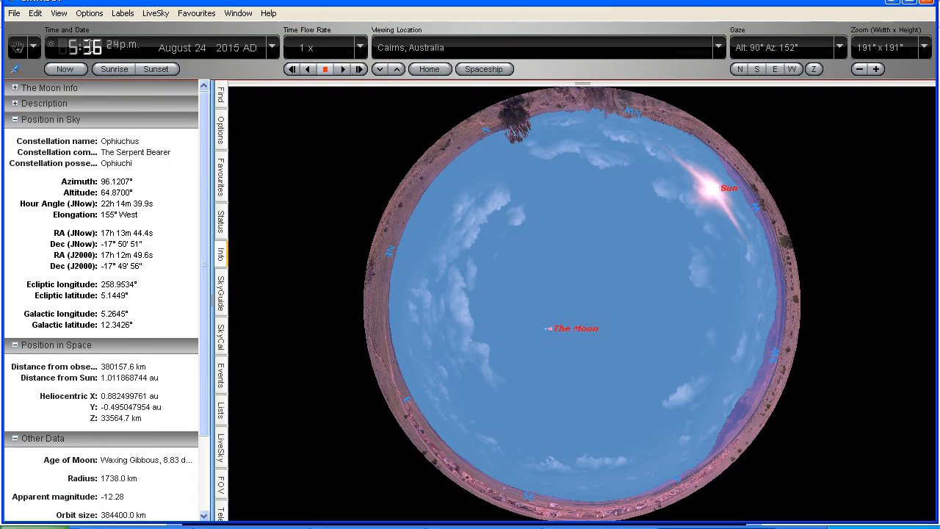
click(728, 188)
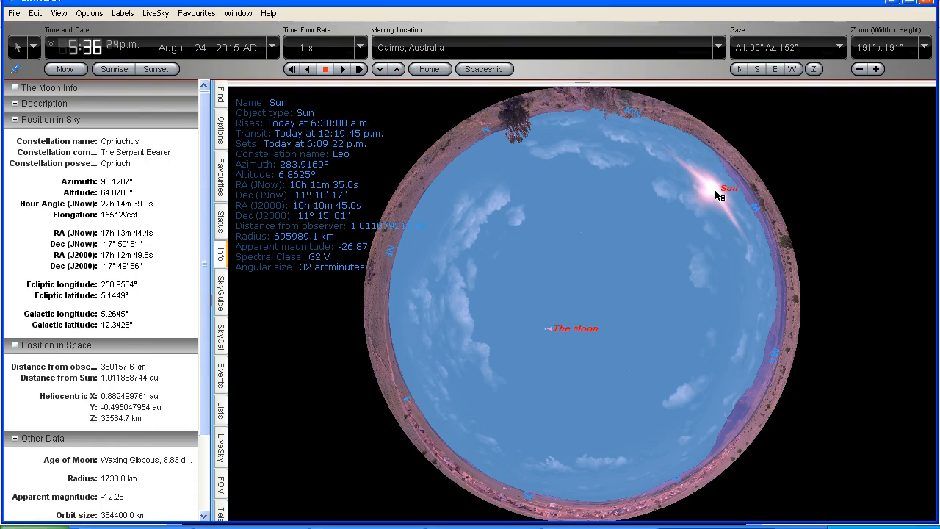
click(547, 328)
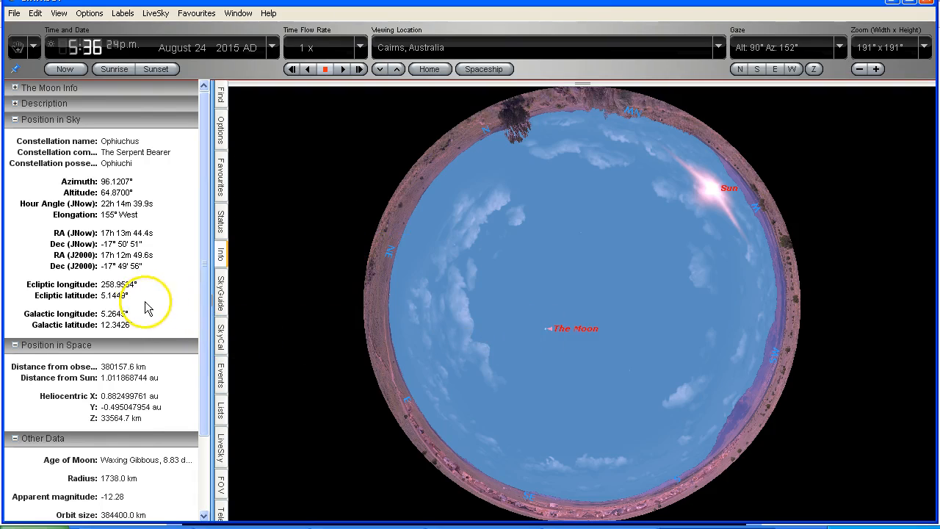
mouse_move(74, 186)
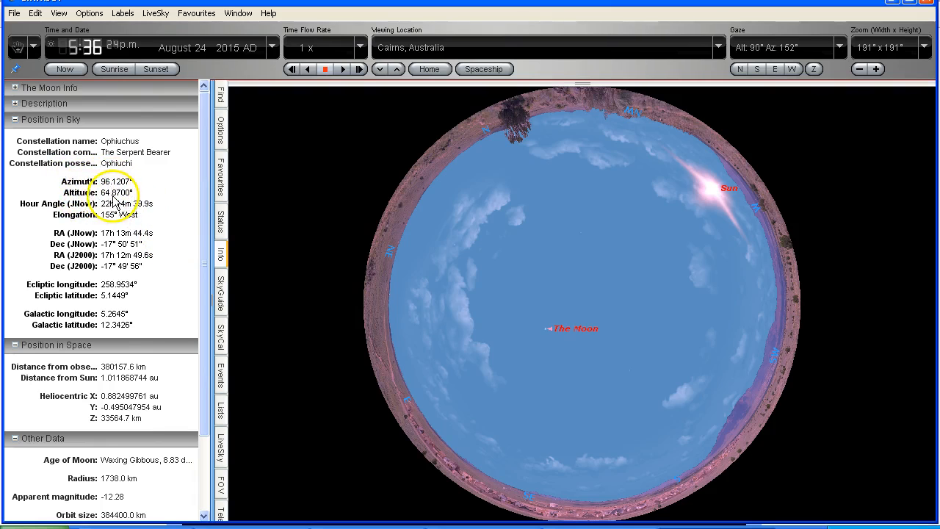
mouse_move(110, 191)
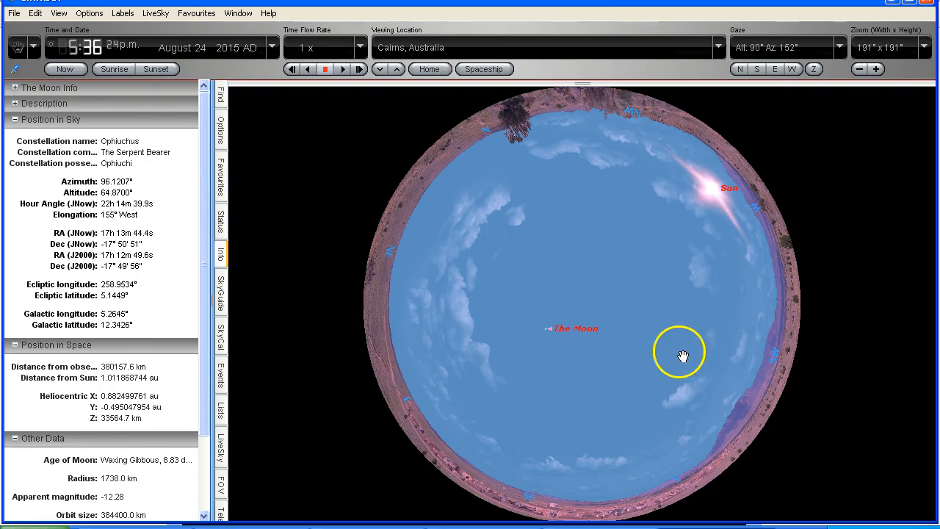
mouse_move(657, 336)
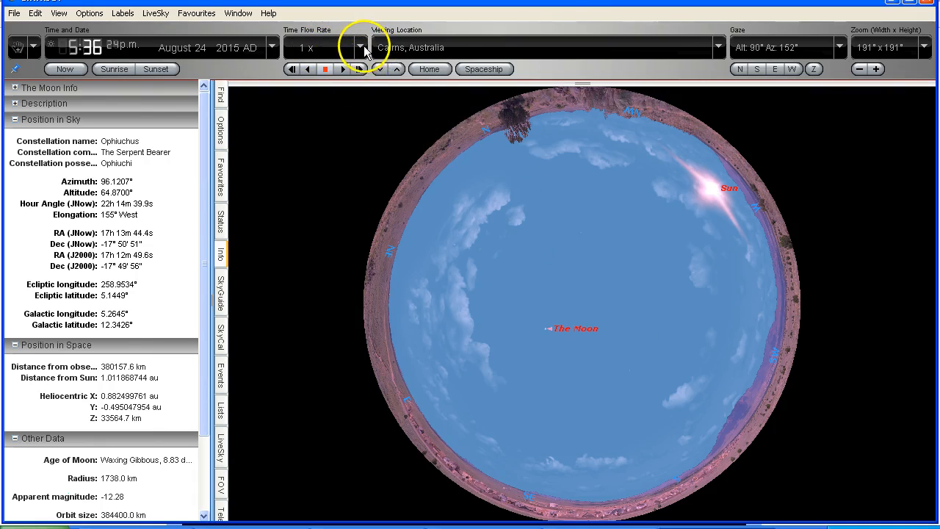
click(359, 47)
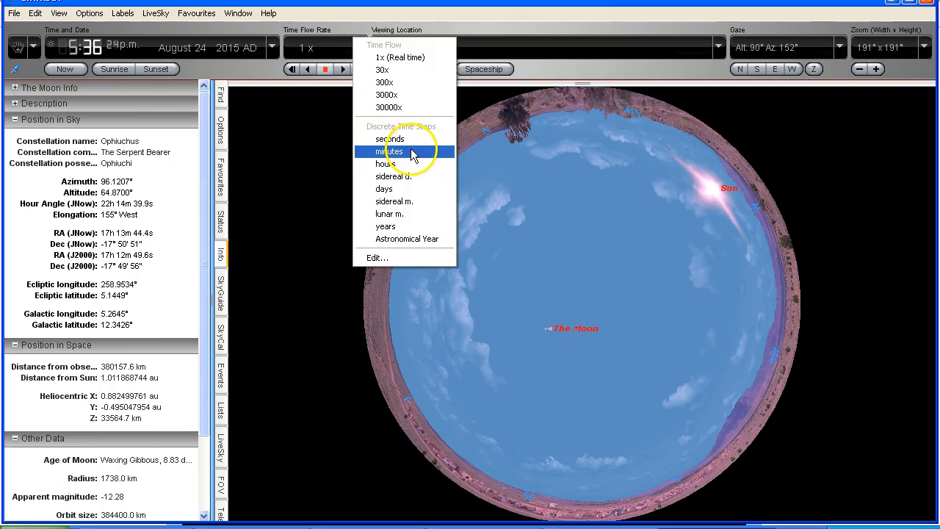
click(389, 152)
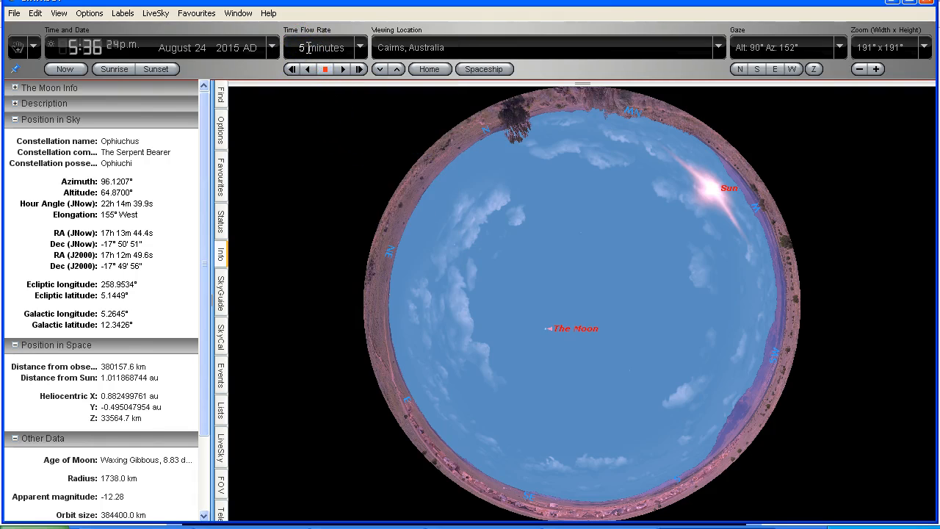
mouse_move(360, 69)
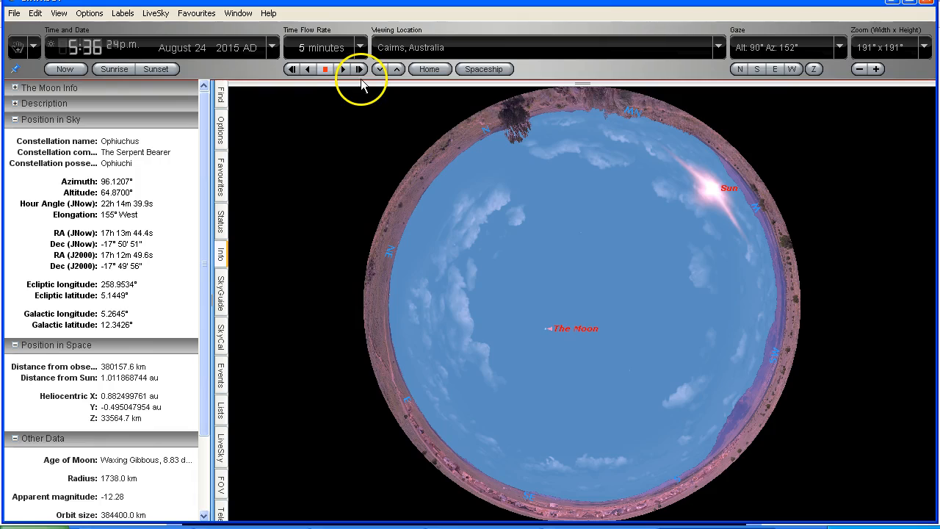
mouse_move(359, 69)
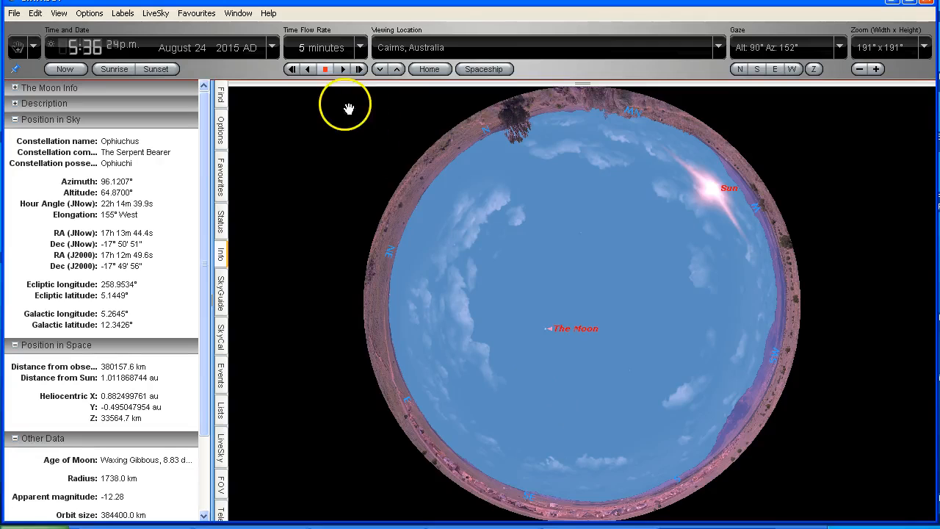
mouse_move(360, 69)
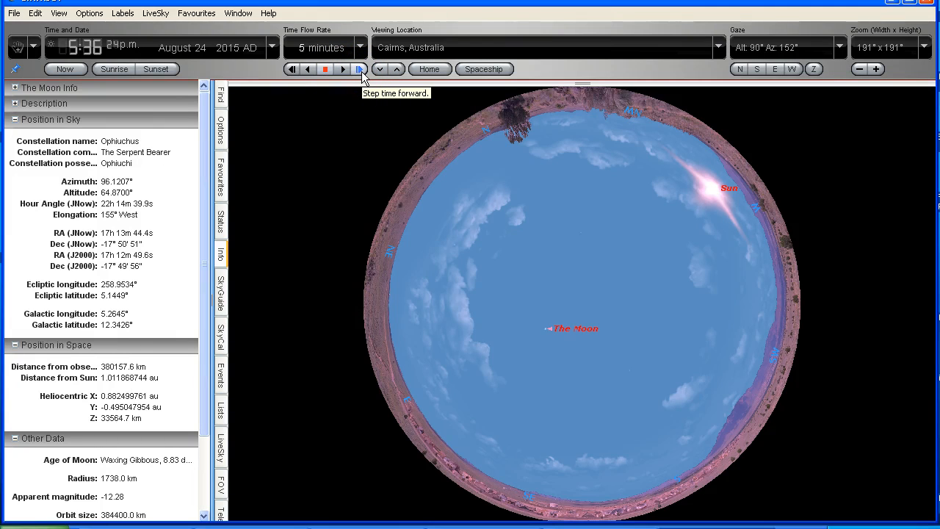
Step time forward about a dozen 5-minute increments, moving the Moon westward.
click(360, 69)
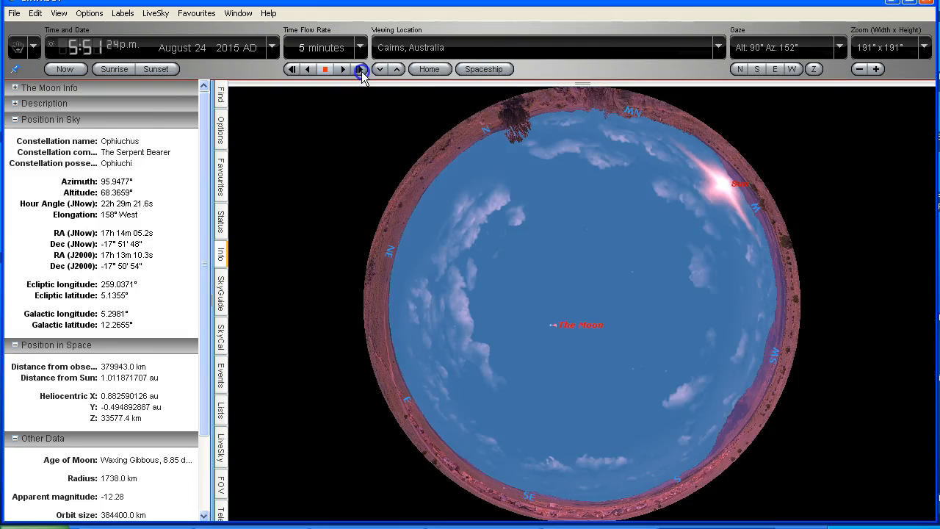
click(360, 68)
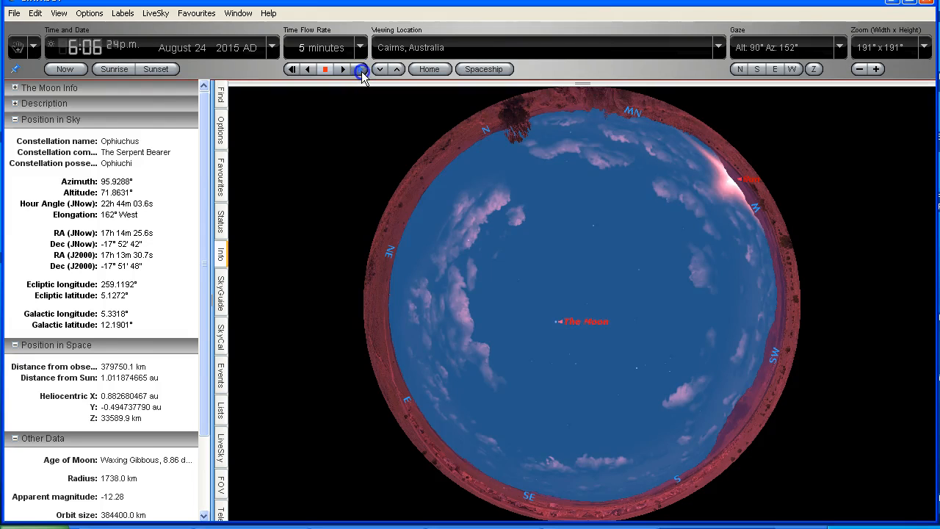
click(360, 69)
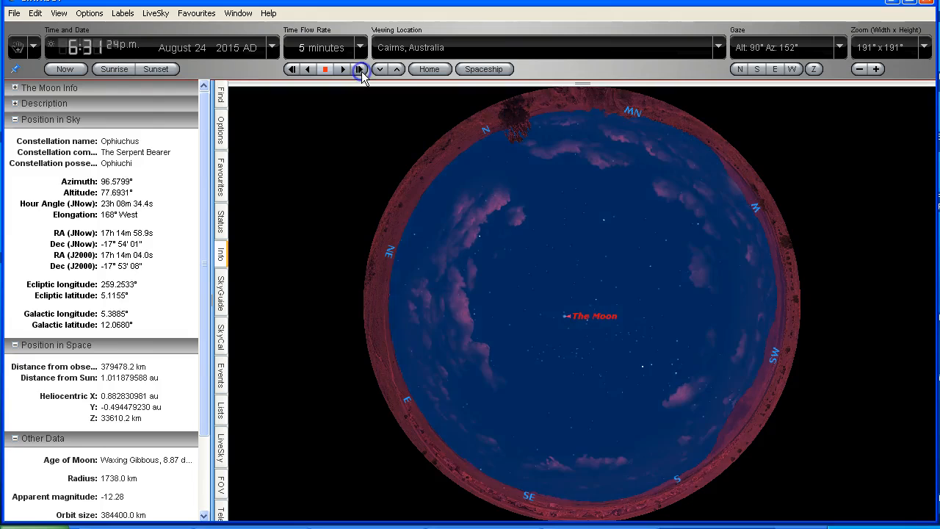
click(360, 69)
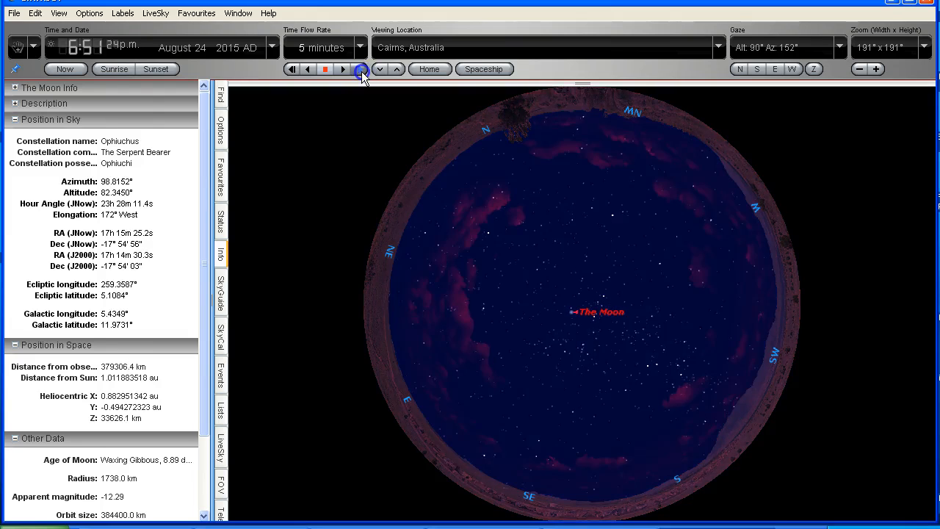
click(342, 69)
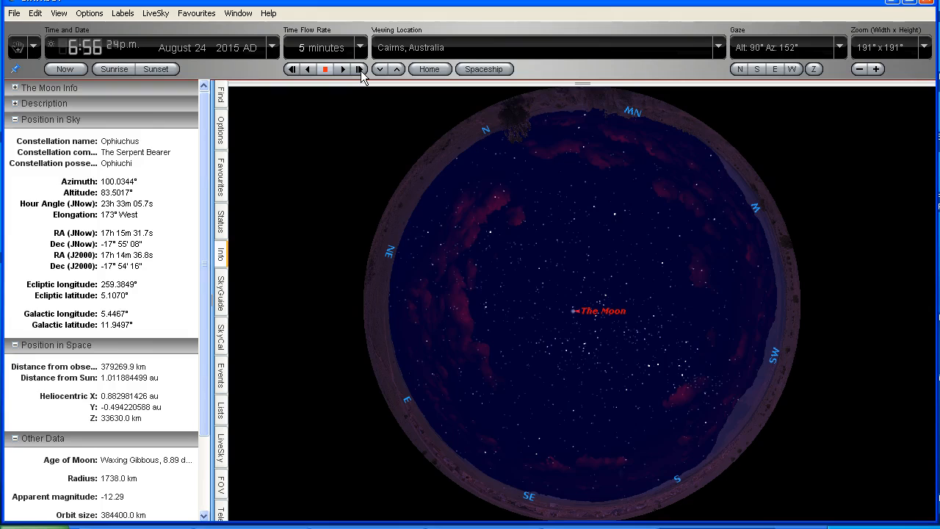
click(360, 69)
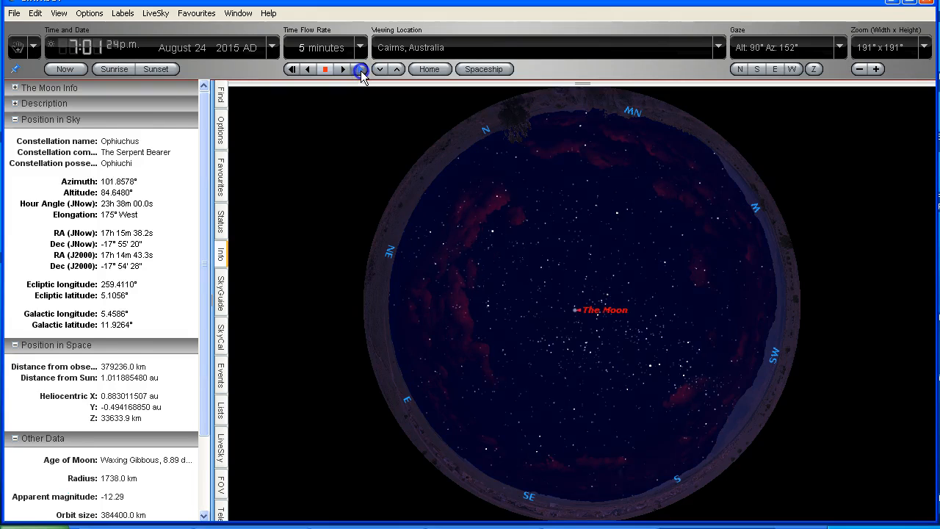
click(359, 69)
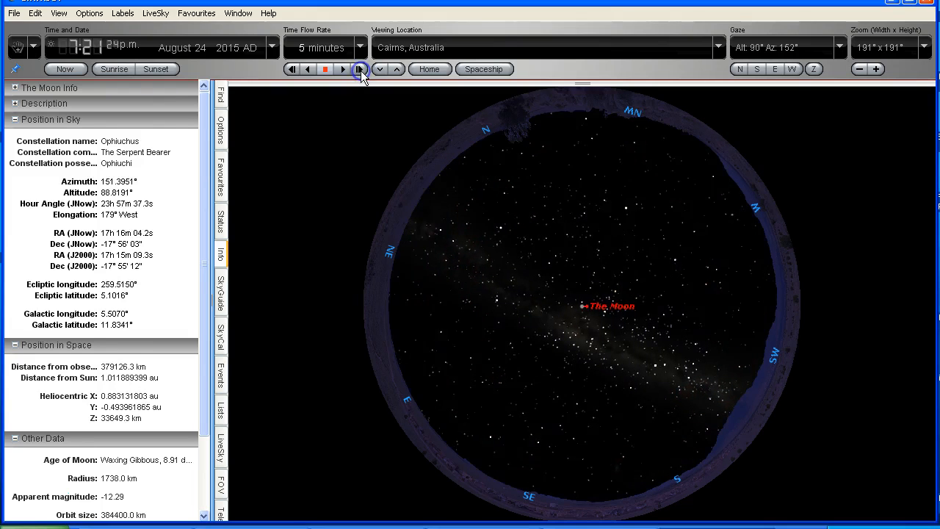
click(359, 69)
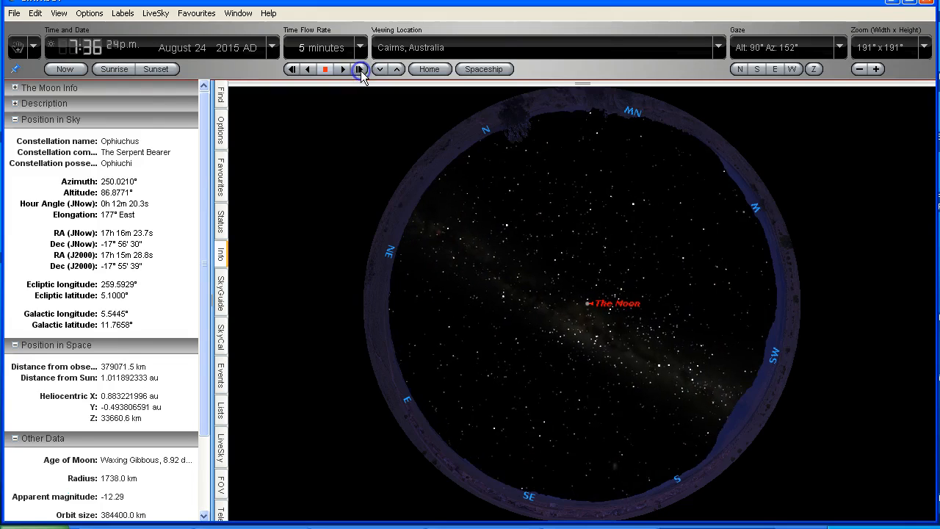
click(359, 68)
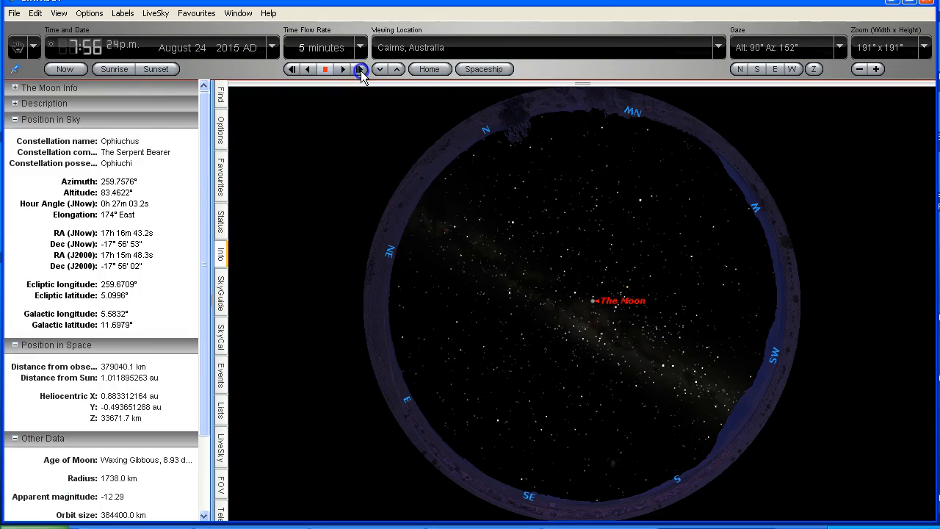
click(360, 69)
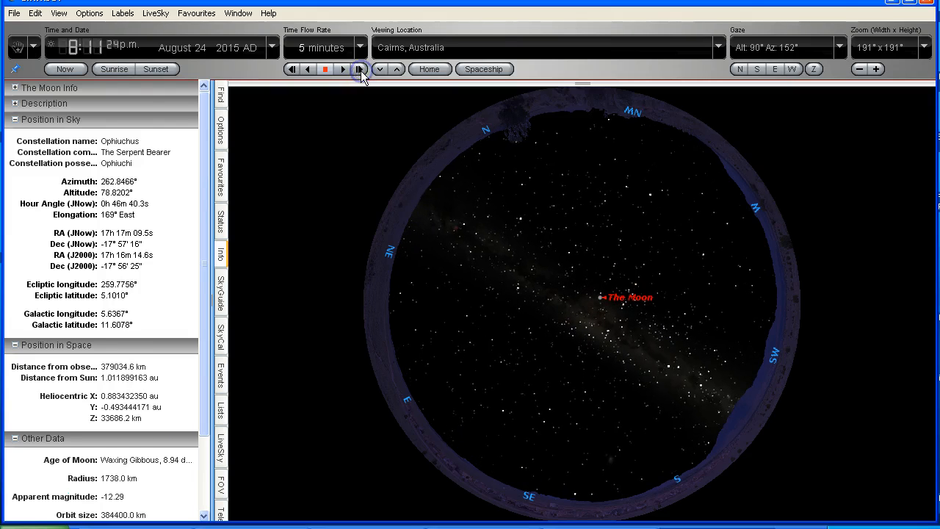
click(359, 69)
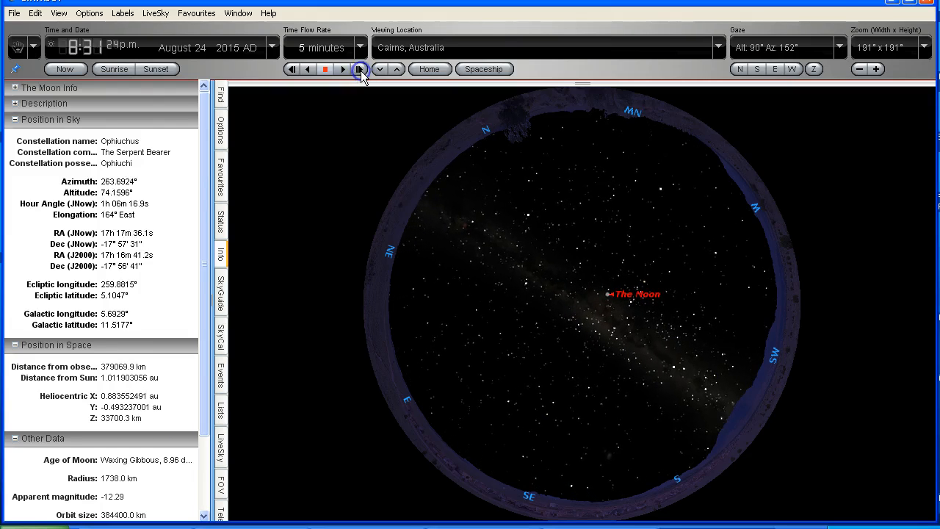
click(359, 69)
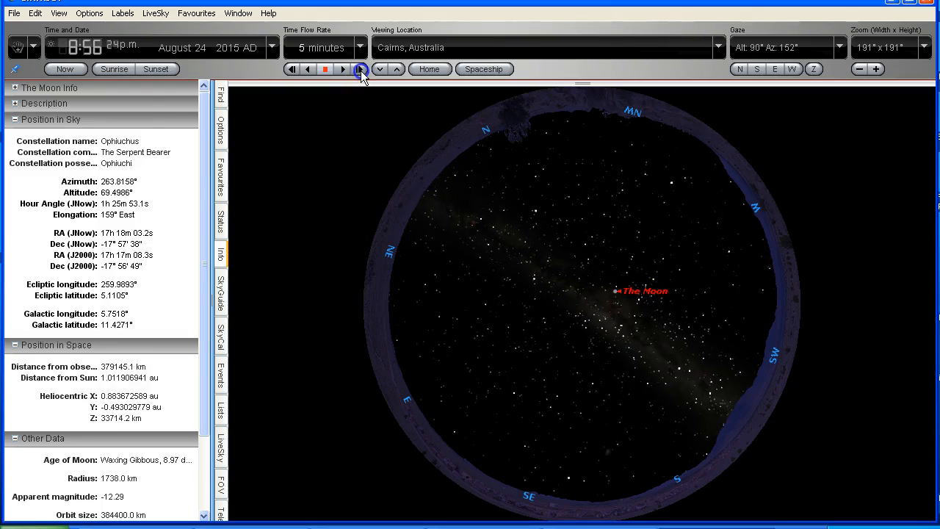
click(360, 69)
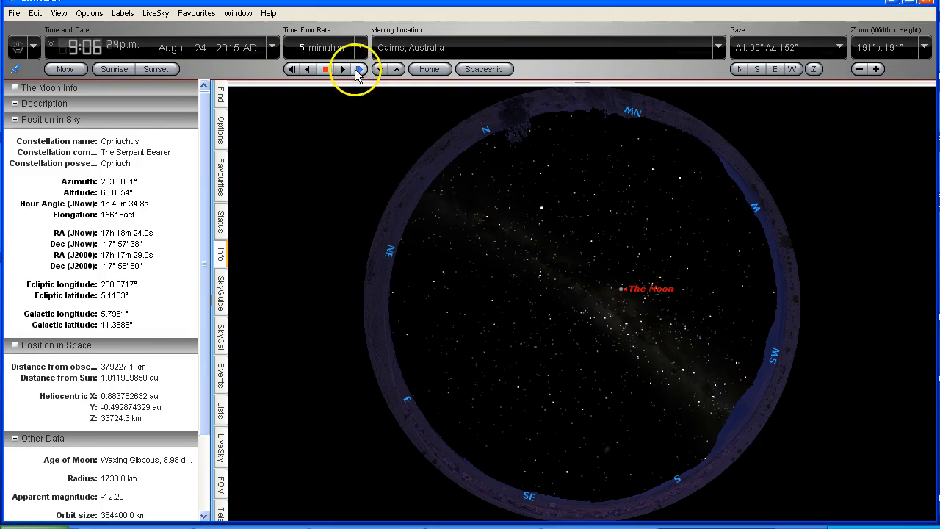
click(623, 289)
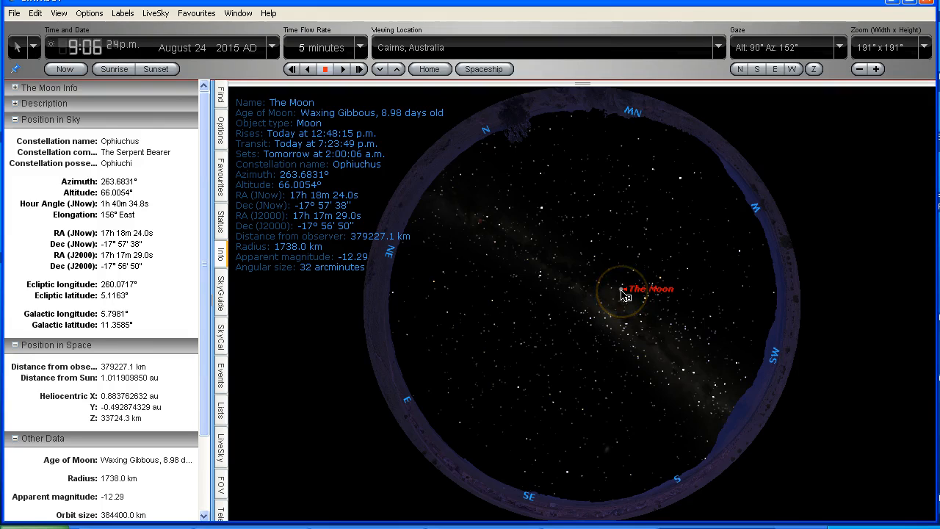
Keep stepping past midnight until the Moon sits low in the west, around 1:21 a.m.
click(359, 69)
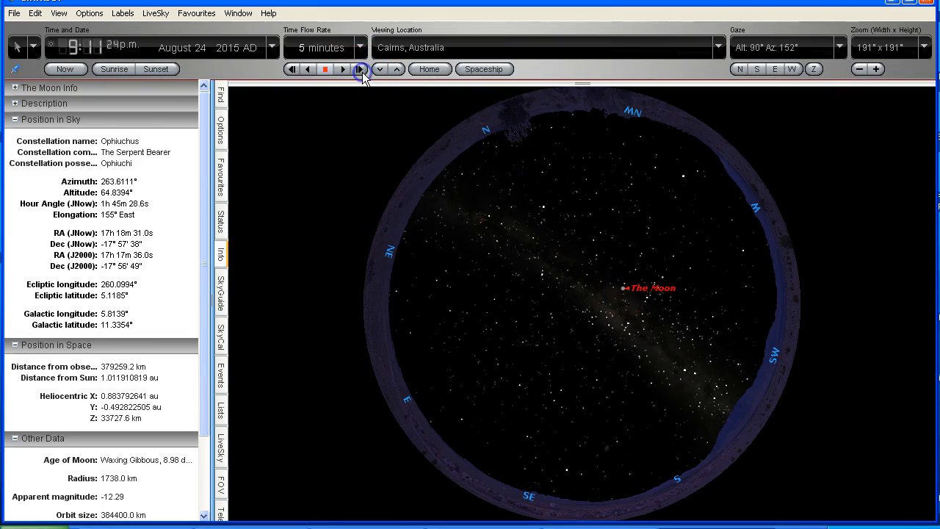
click(360, 68)
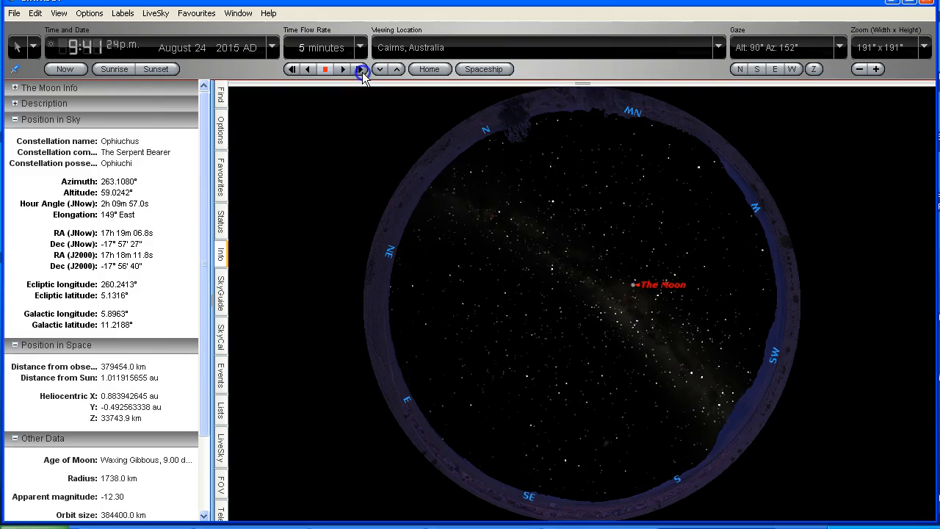
click(360, 68)
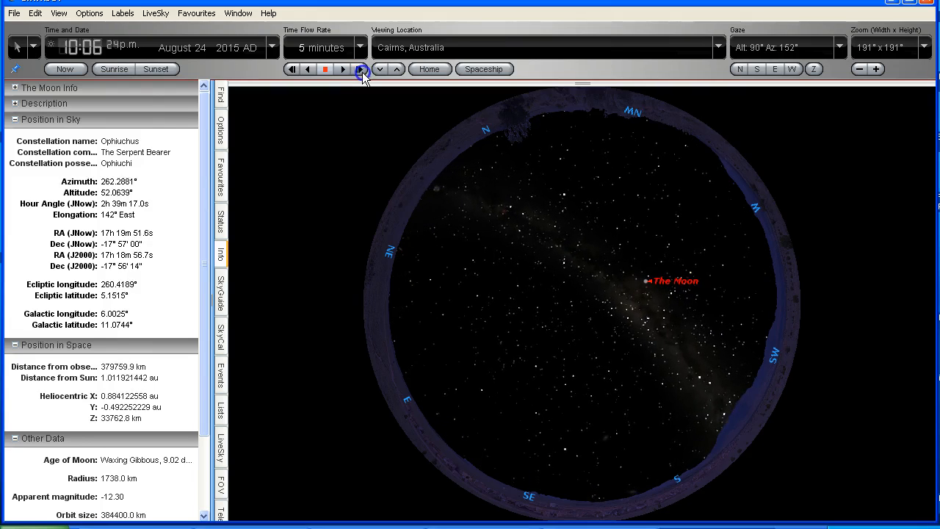
click(361, 68)
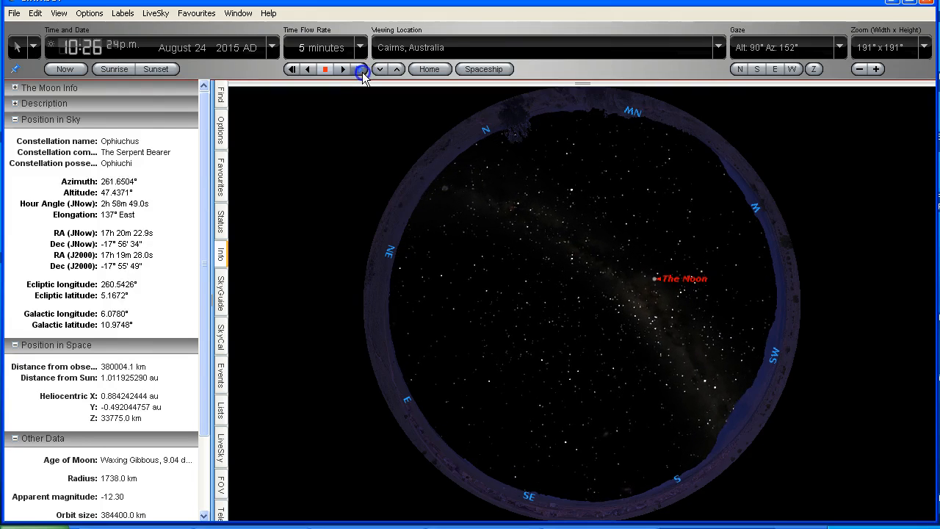
click(361, 69)
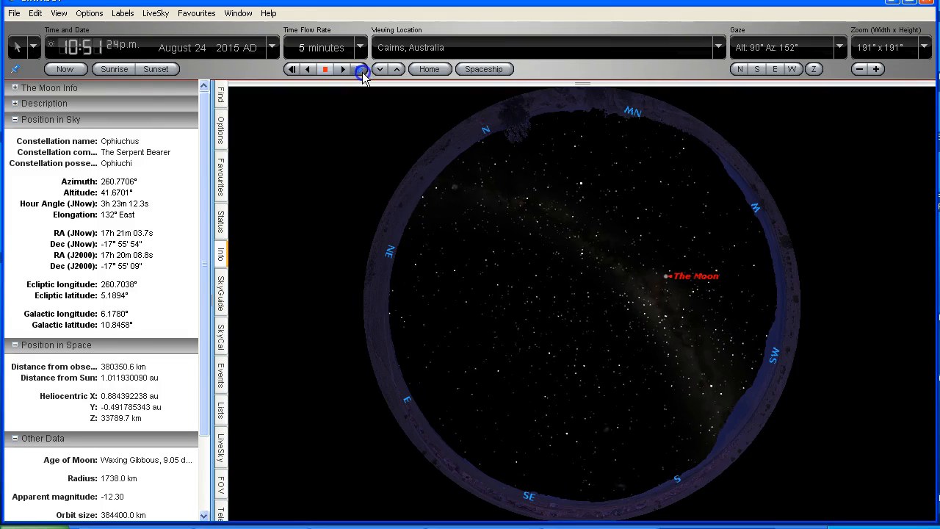
click(361, 69)
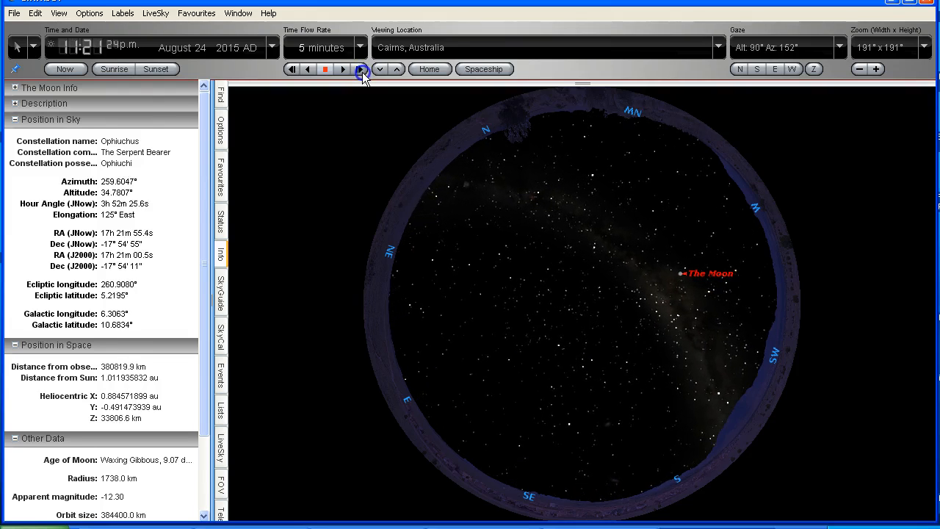
click(359, 68)
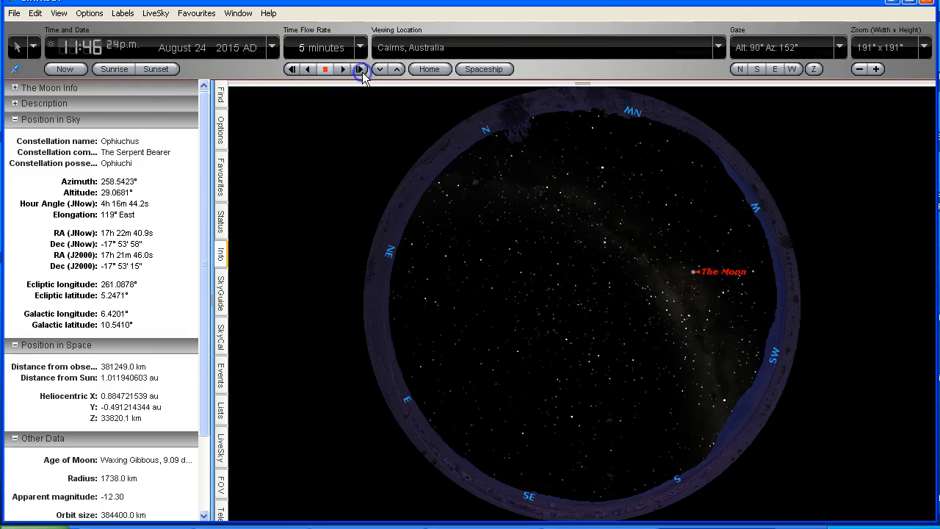
click(360, 69)
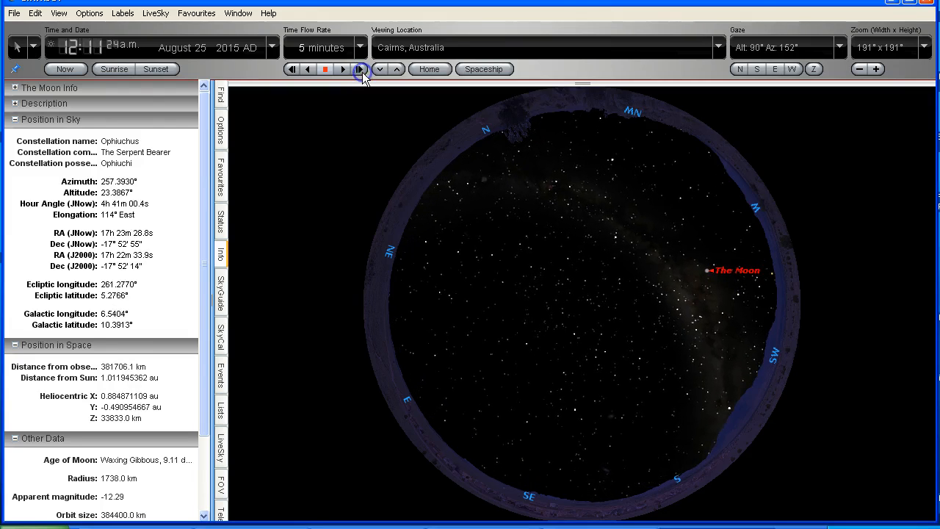
click(360, 68)
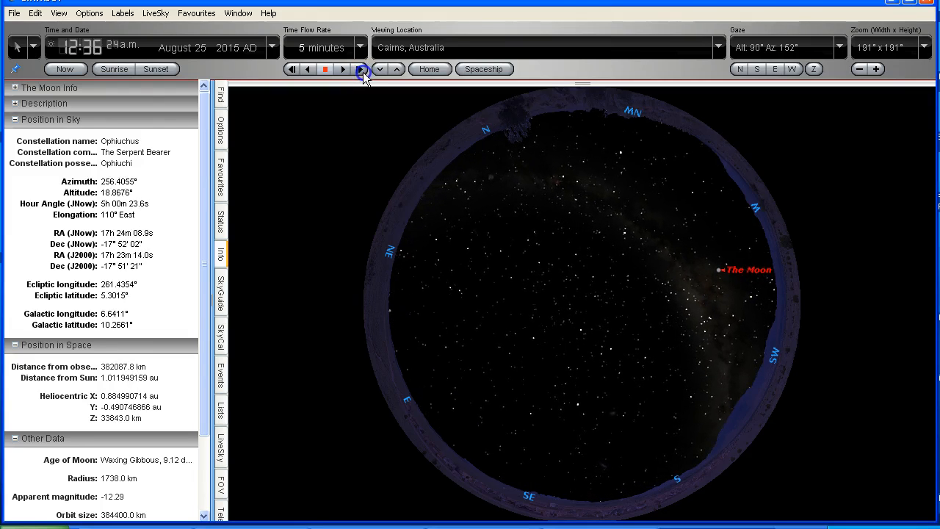
click(361, 68)
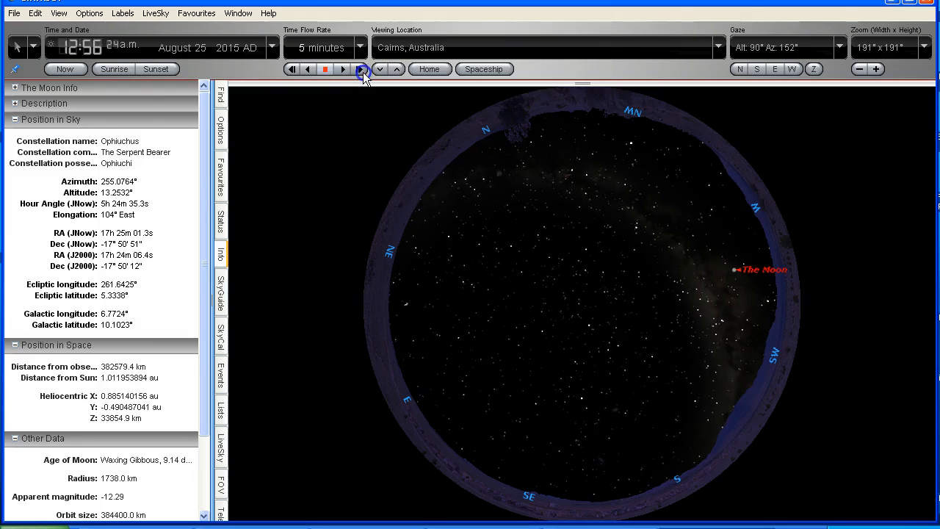
click(362, 69)
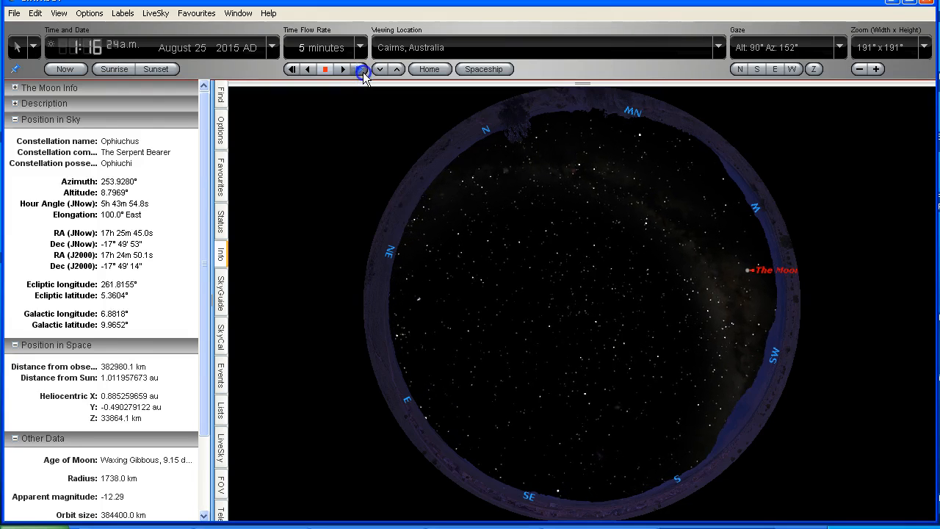
click(361, 69)
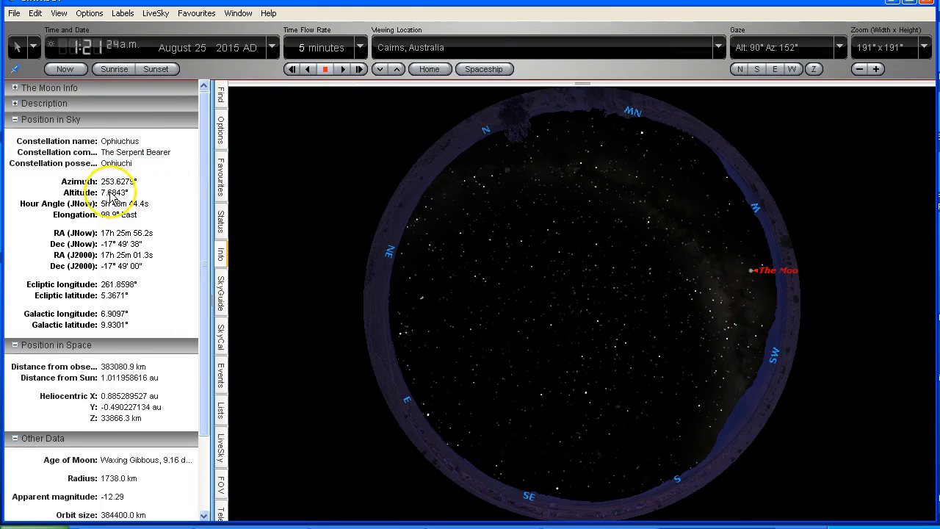
mouse_move(165, 184)
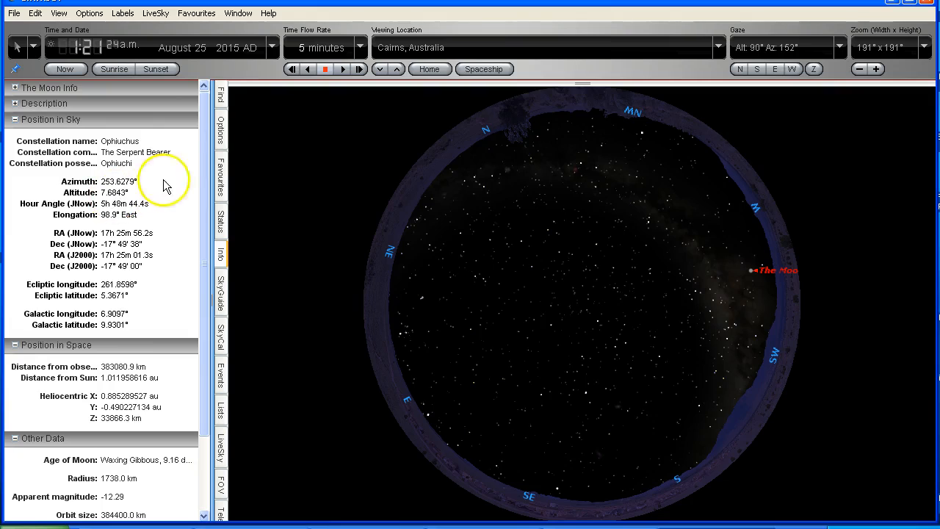
mouse_move(359, 69)
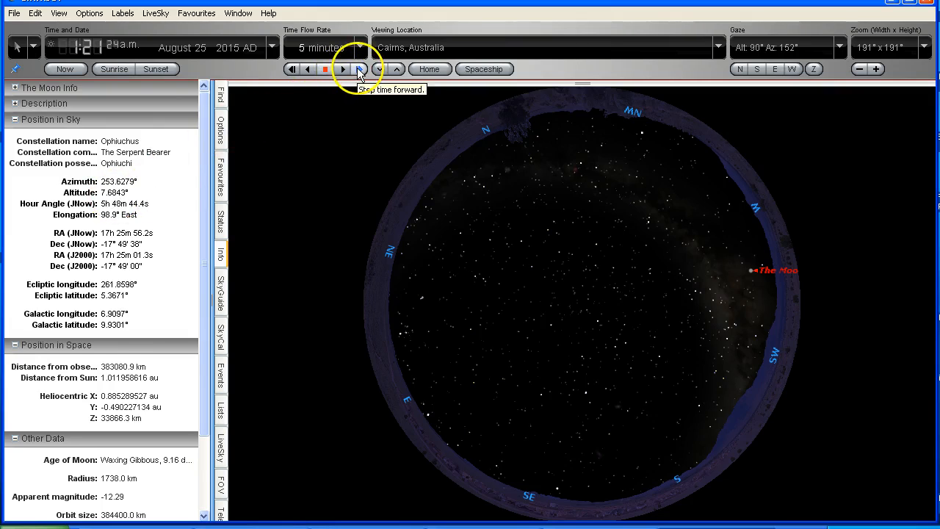
Step time to 1:56 a.m. and confirm the Moon's altitude is about 0° in the Info panel.
click(359, 70)
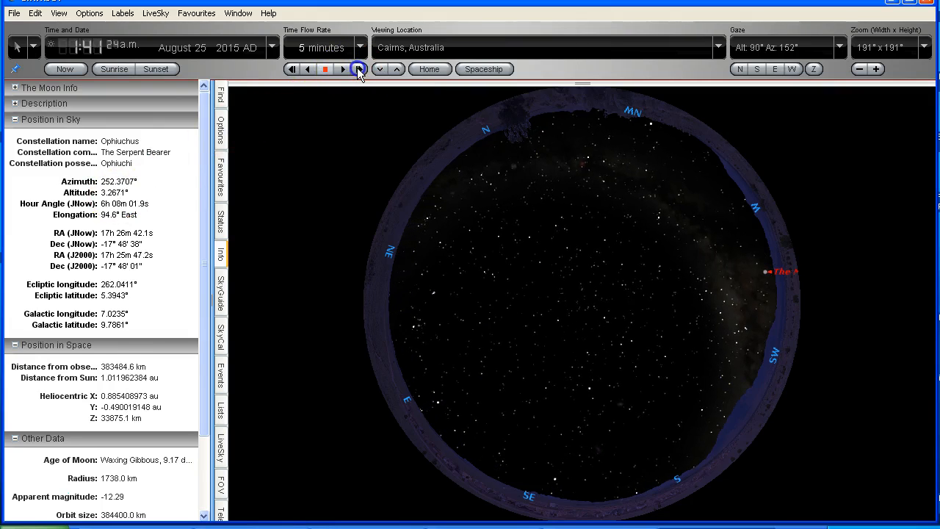
click(359, 69)
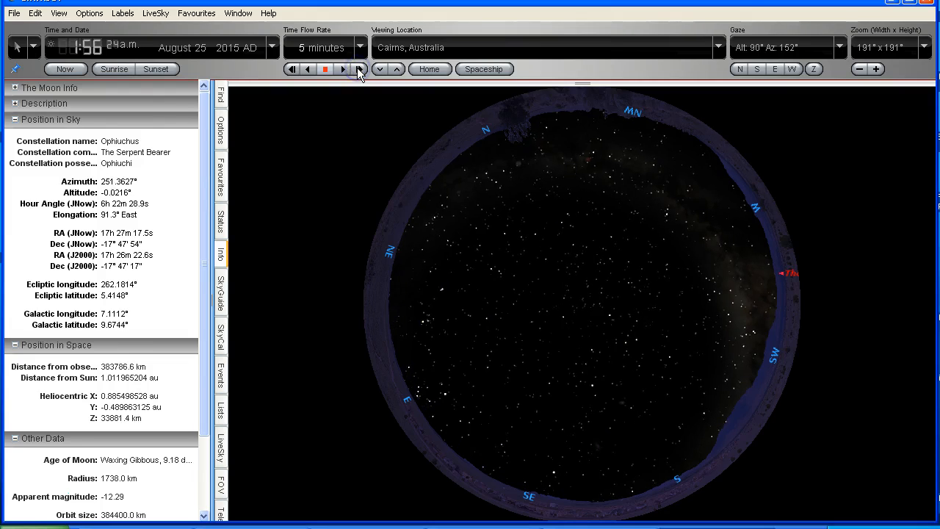
click(763, 305)
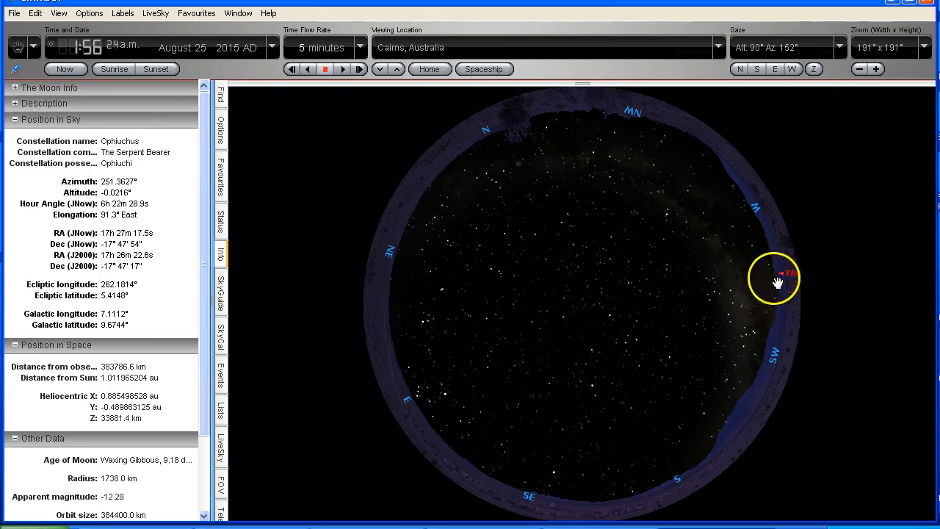
click(775, 272)
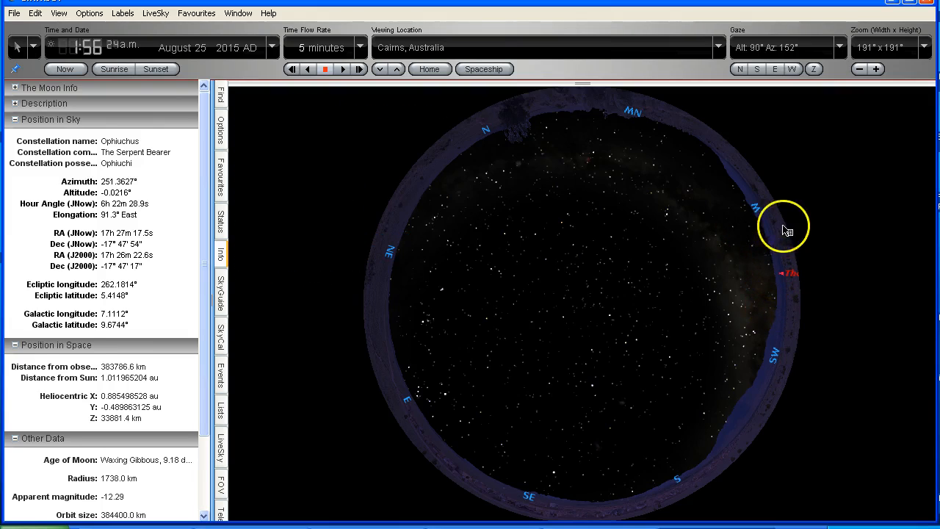
mouse_move(823, 200)
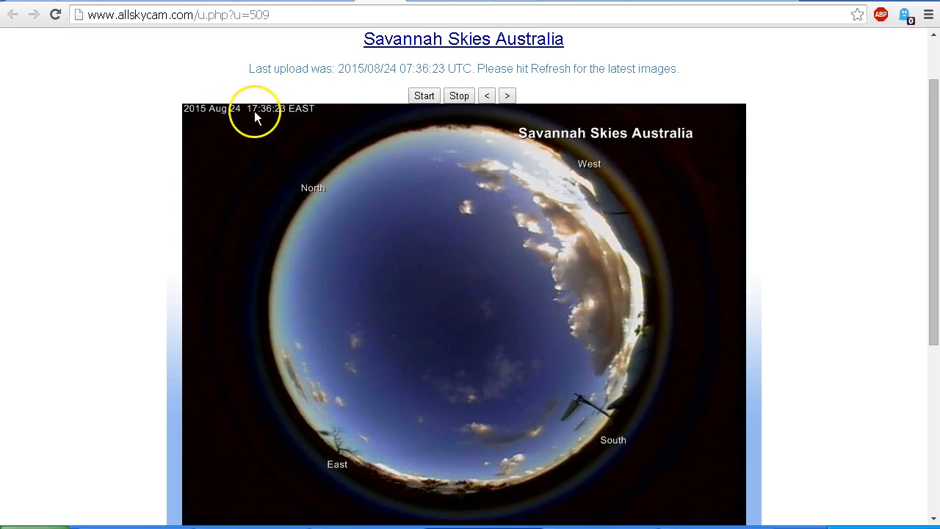
mouse_move(271, 120)
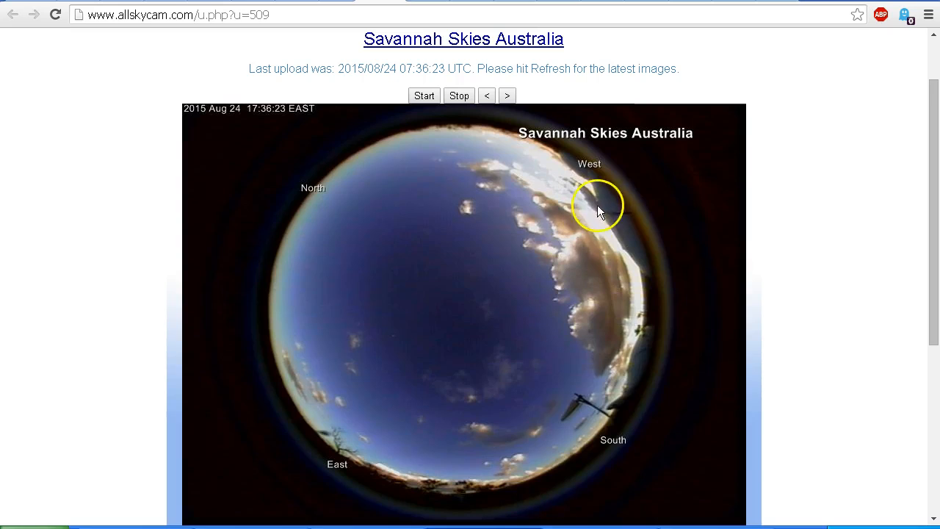
mouse_move(574, 178)
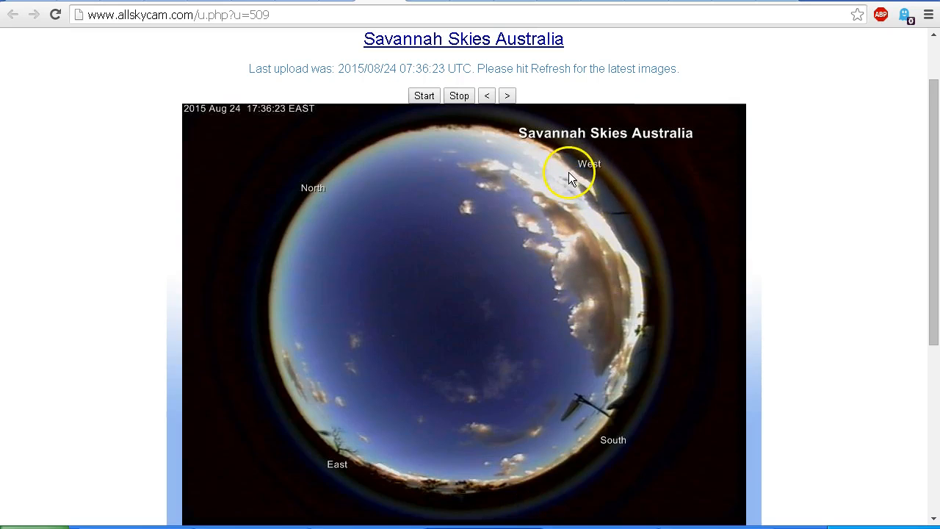
mouse_move(525, 251)
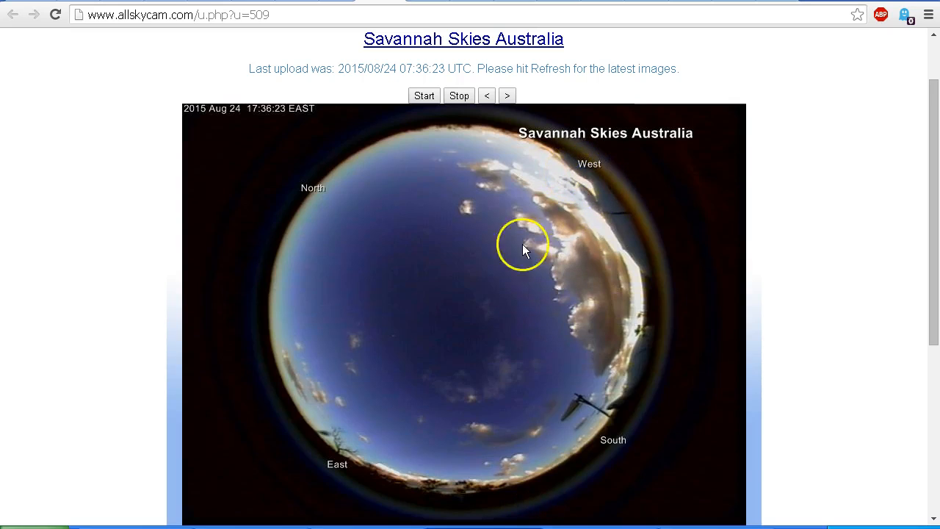
mouse_move(621, 455)
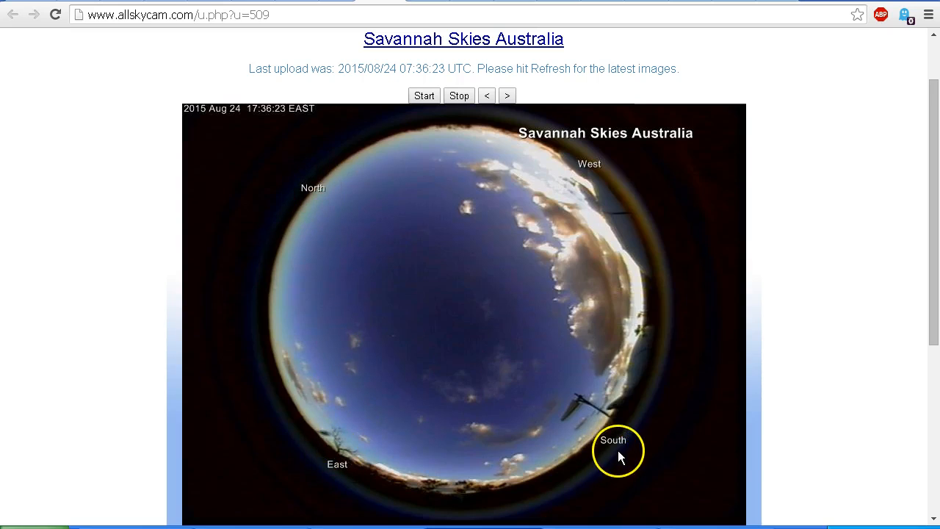
mouse_move(580, 180)
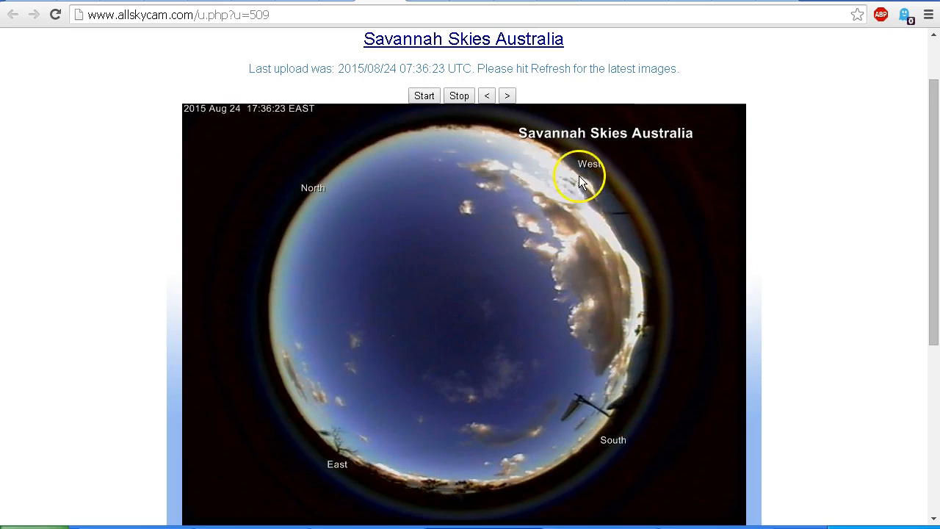
mouse_move(558, 176)
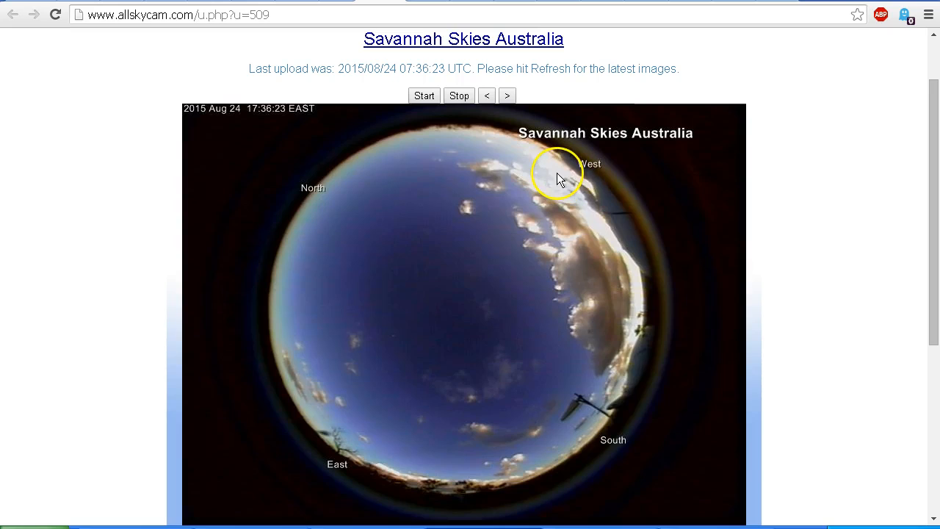